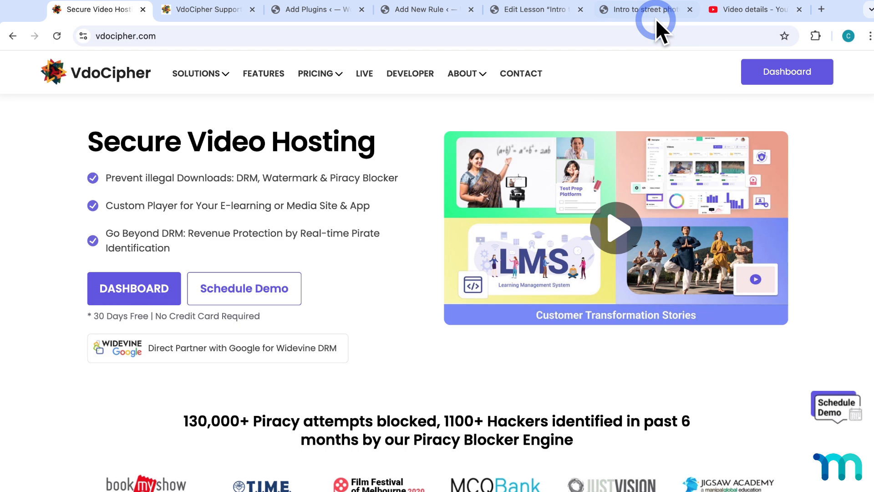
# Step: View the published 'Intro to street photography' lesson, then return to its lesson editor
pyautogui.click(641, 9)
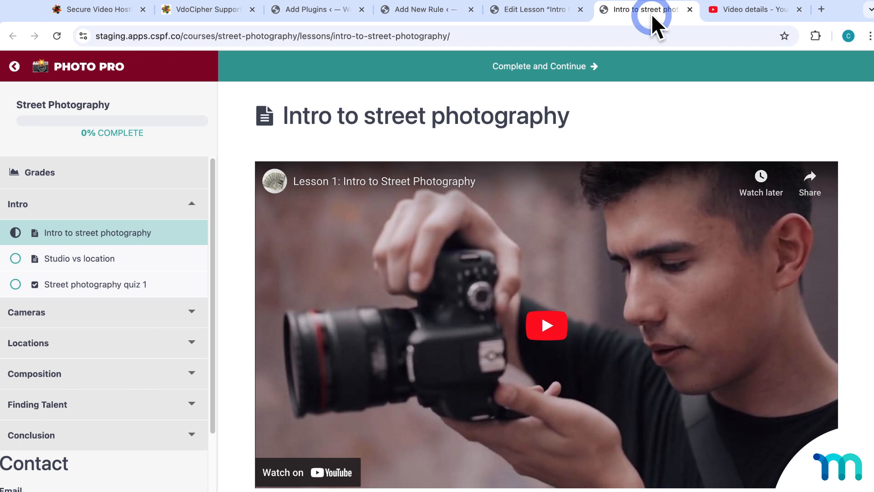
pyautogui.click(532, 9)
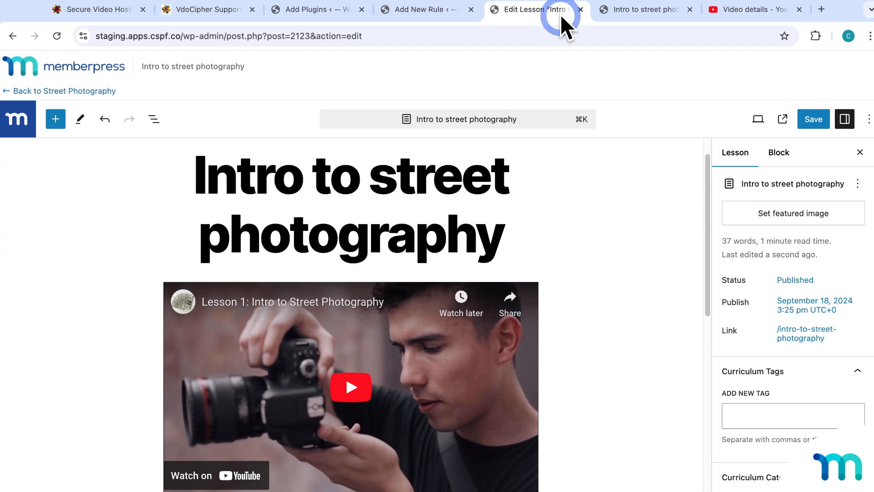
# Step: Inspect the Protected Content options on the MemberPress Add New Rule page
pyautogui.click(426, 9)
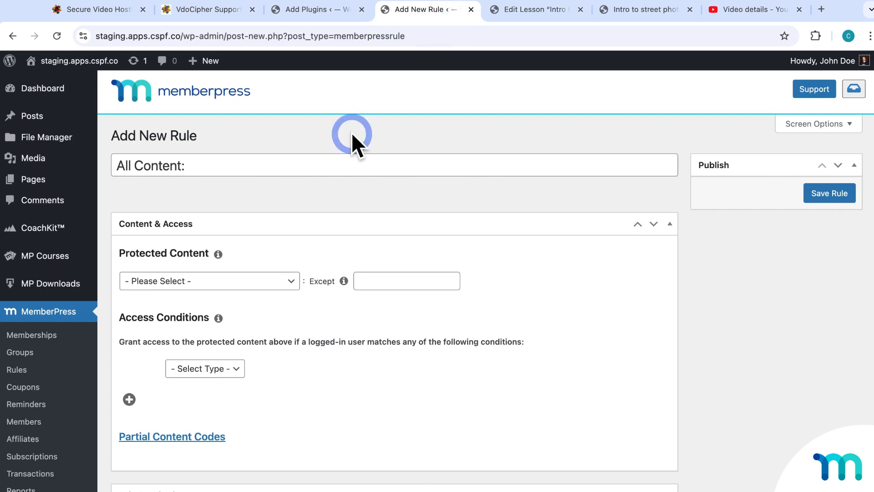
pyautogui.click(208, 281)
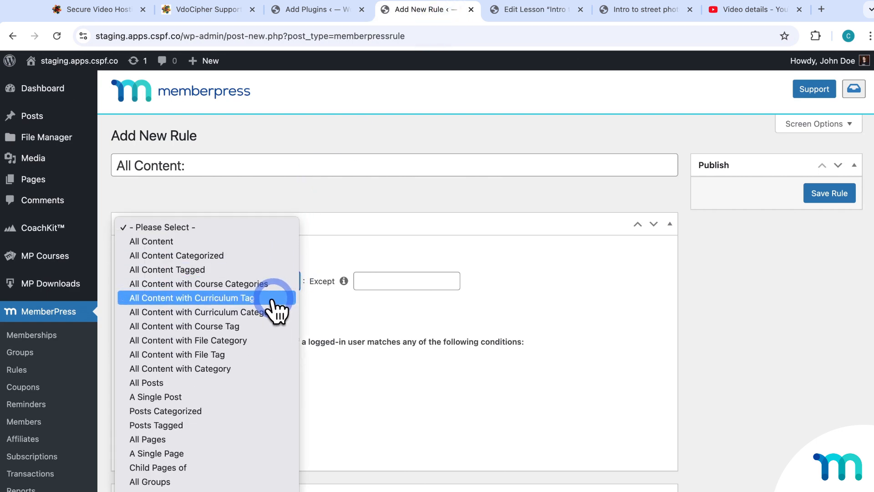
pyautogui.scroll(-3)
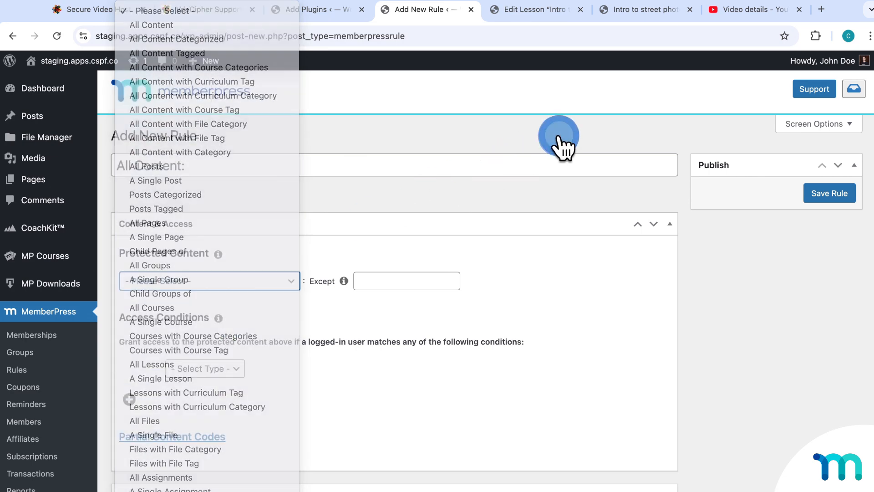
# Step: Return to the lesson editor and close the unsaved Add New Rule page
pyautogui.click(533, 9)
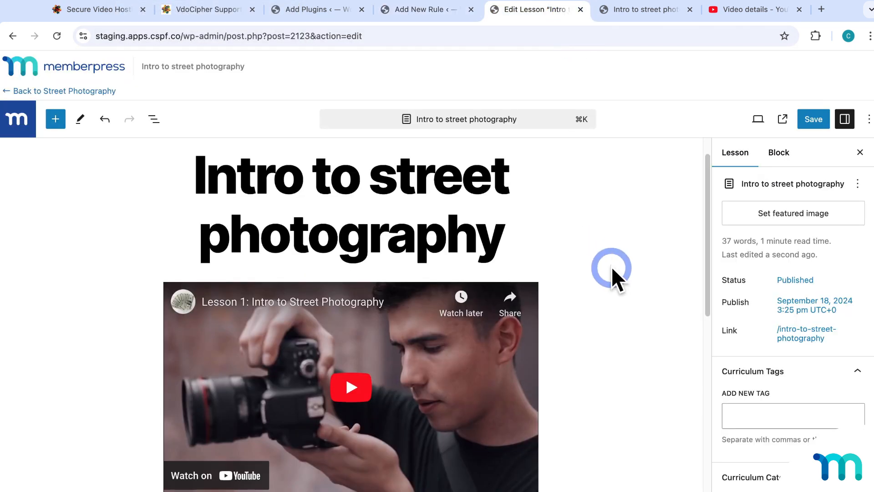
pyautogui.moveTo(457, 332)
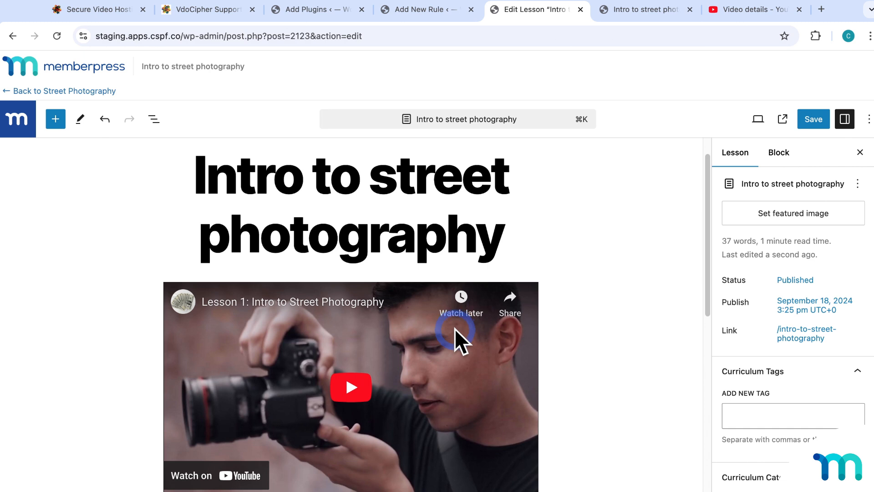
pyautogui.click(424, 9)
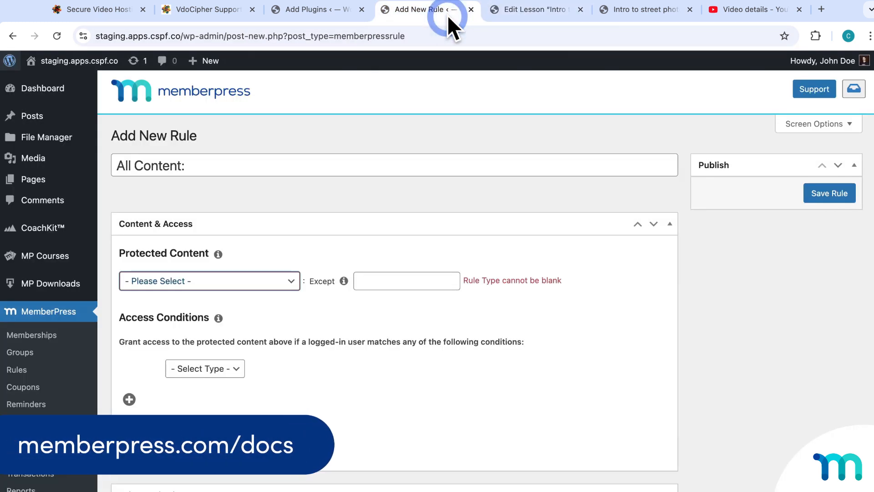
pyautogui.click(209, 280)
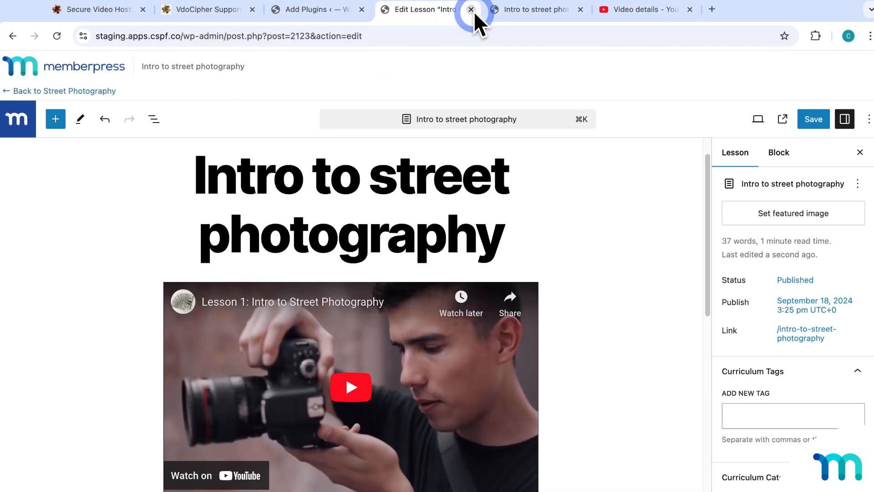
pyautogui.moveTo(619, 16)
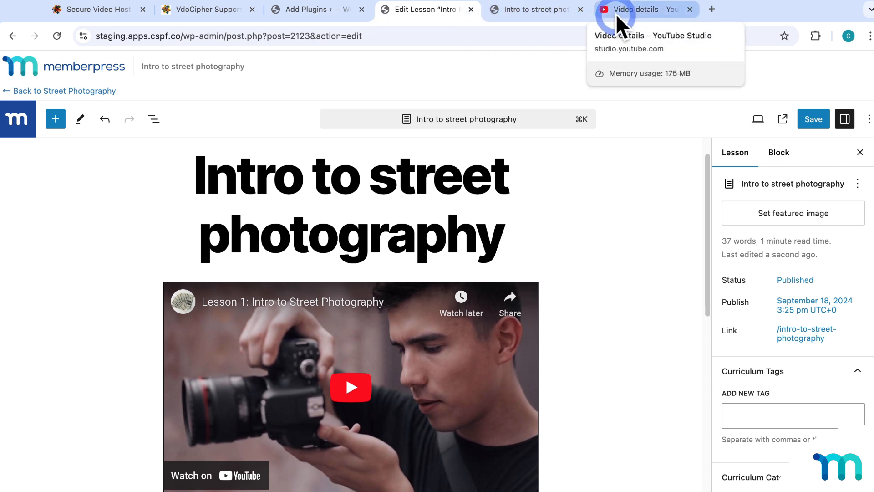
# Step: Review Lesson 1's Unlisted visibility and link in YouTube Studio, comparing with the published lesson
pyautogui.click(641, 10)
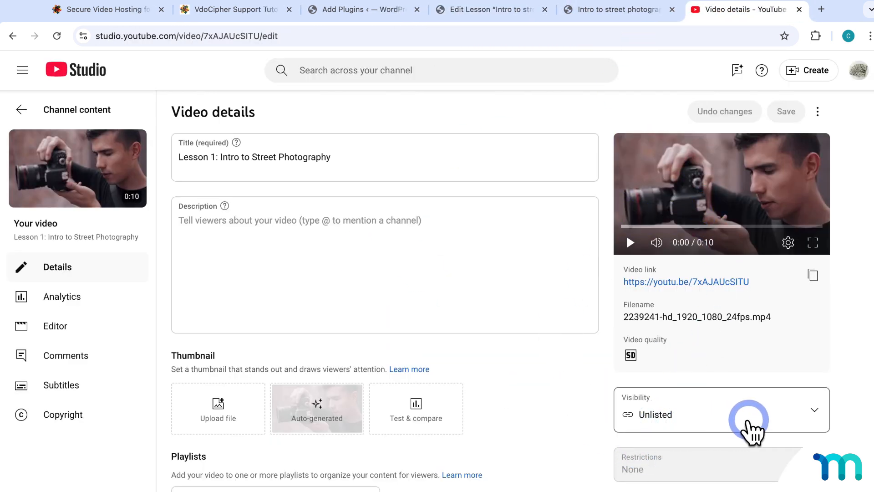
pyautogui.click(748, 414)
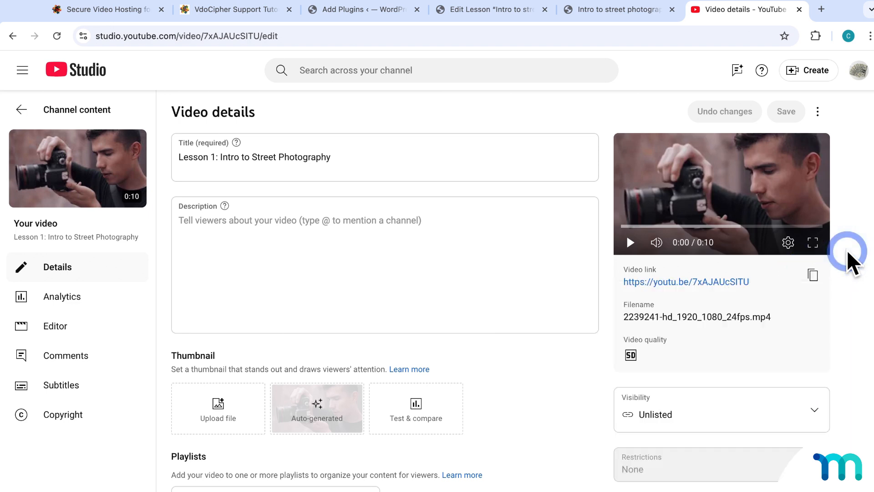
pyautogui.click(617, 9)
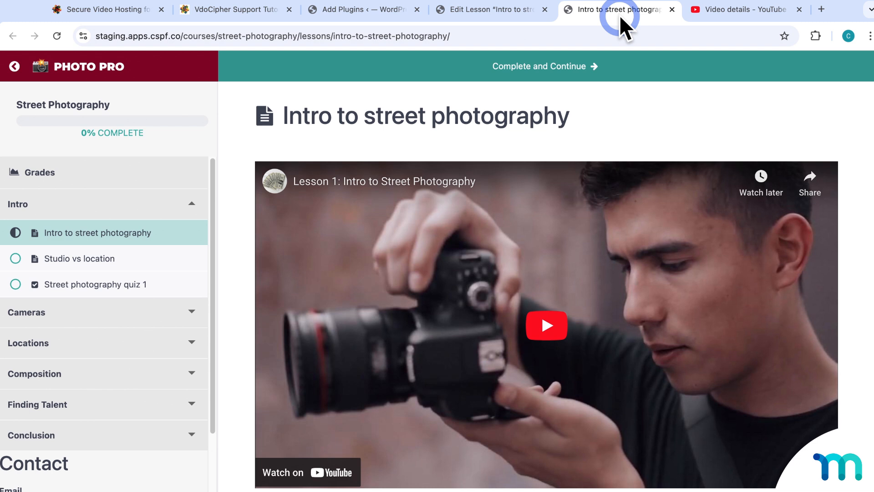
pyautogui.click(745, 9)
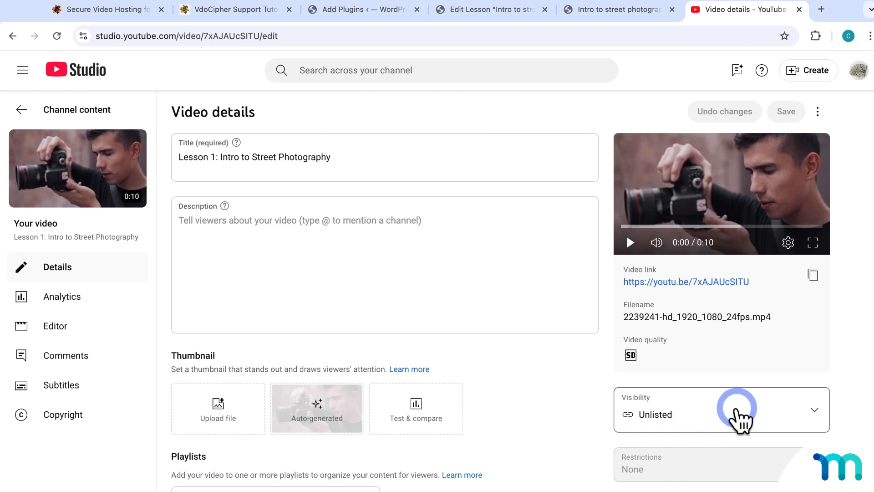
pyautogui.moveTo(758, 281)
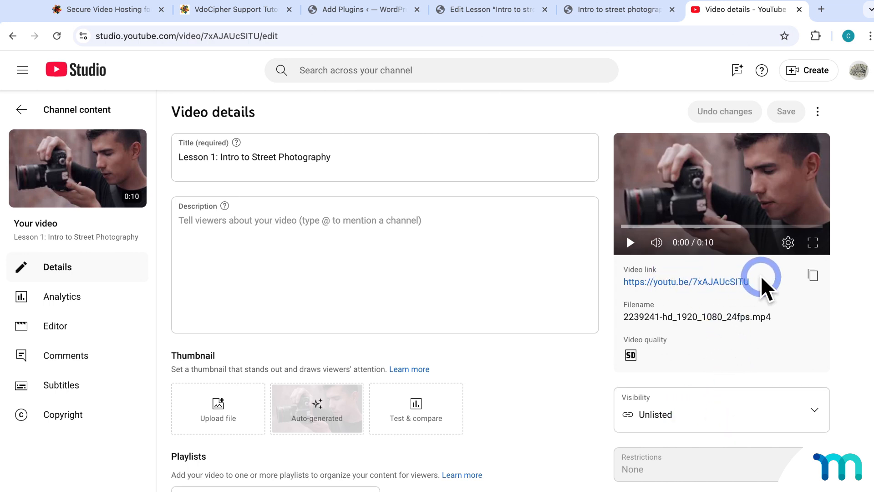
pyautogui.moveTo(785, 234)
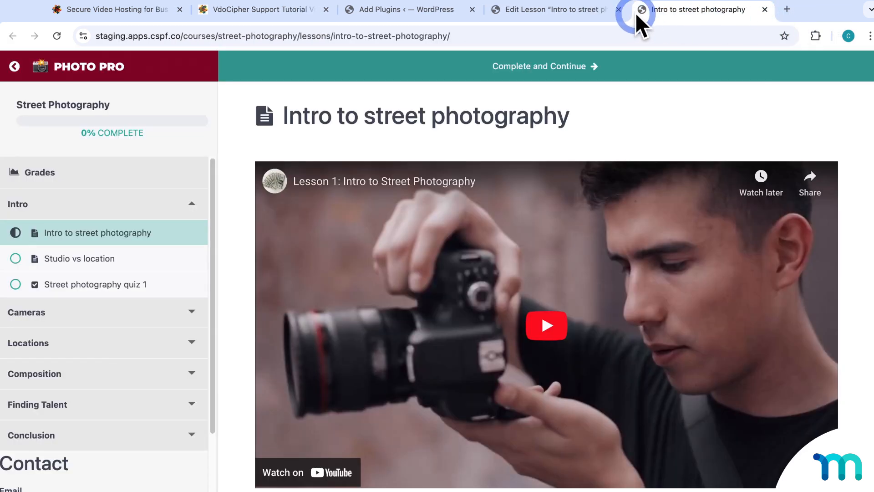
pyautogui.click(549, 10)
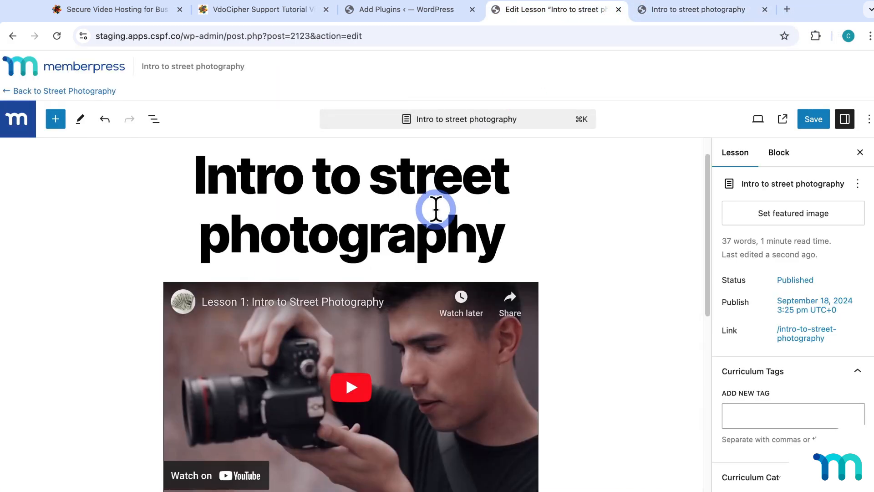
pyautogui.click(55, 118)
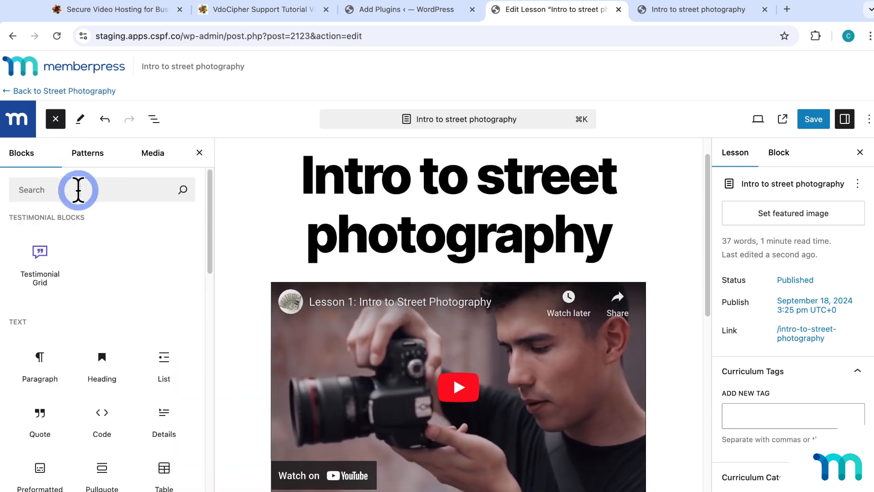
pyautogui.write('yout')
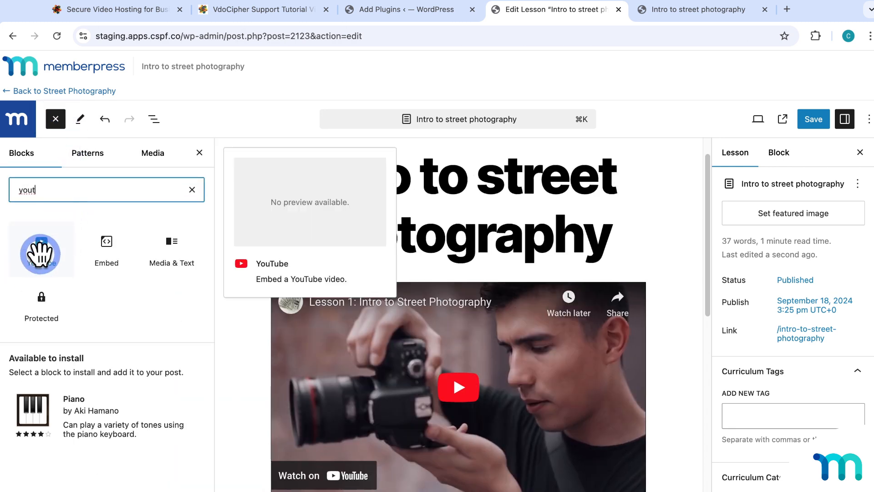
pyautogui.moveTo(41, 250)
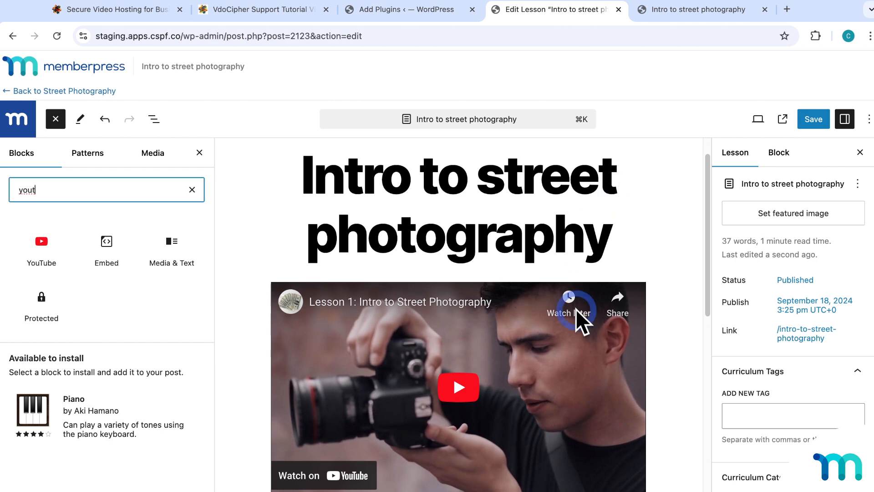
pyautogui.moveTo(546, 360)
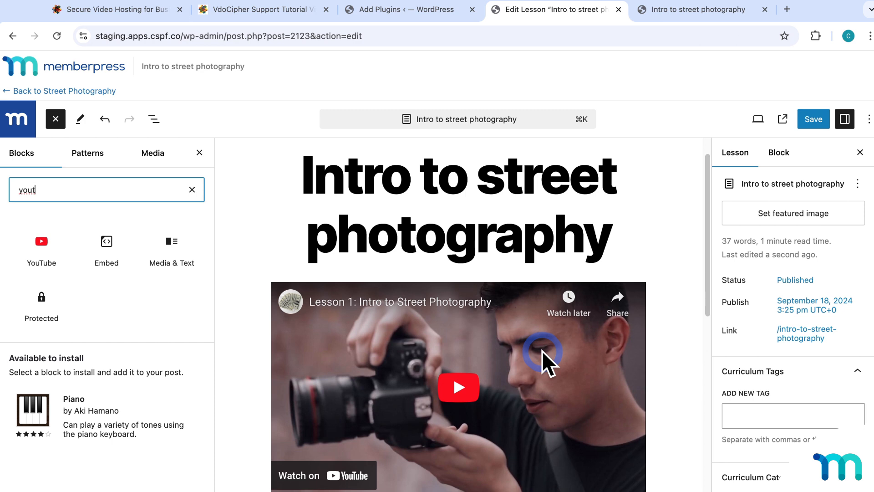
pyautogui.moveTo(518, 363)
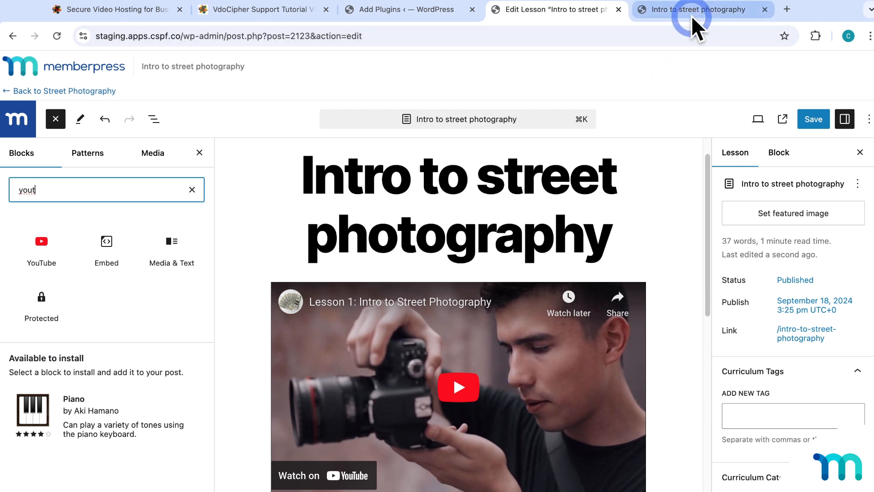
pyautogui.click(702, 9)
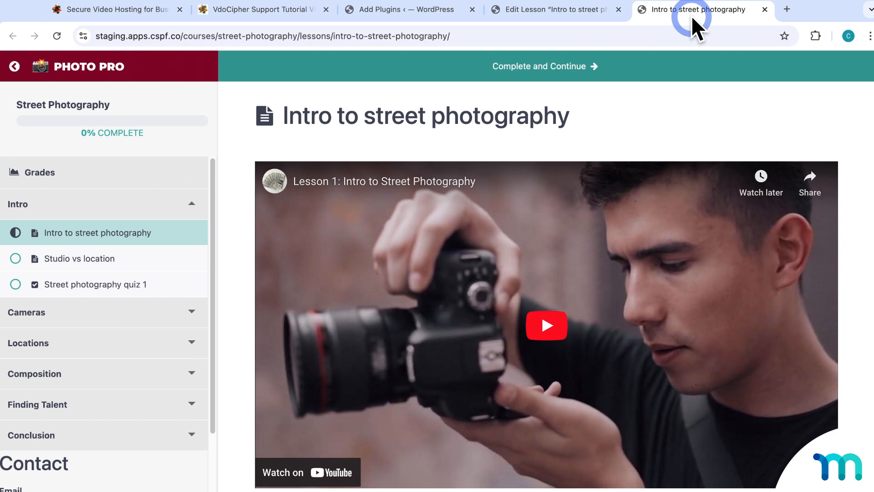
pyautogui.moveTo(139, 25)
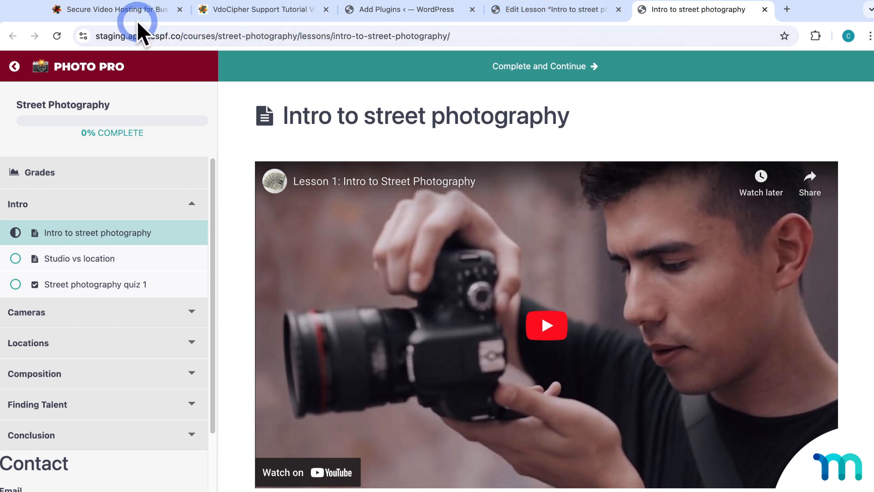
# Step: Browse VdoCipher's Key Reasons to Sign Up (DRM, dynamic watermarking) and its Pricing menu
pyautogui.click(111, 9)
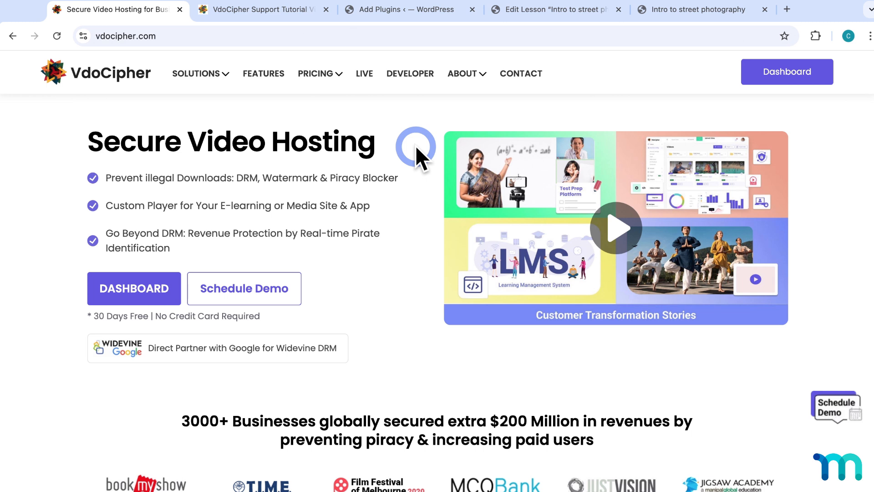
pyautogui.moveTo(200, 200)
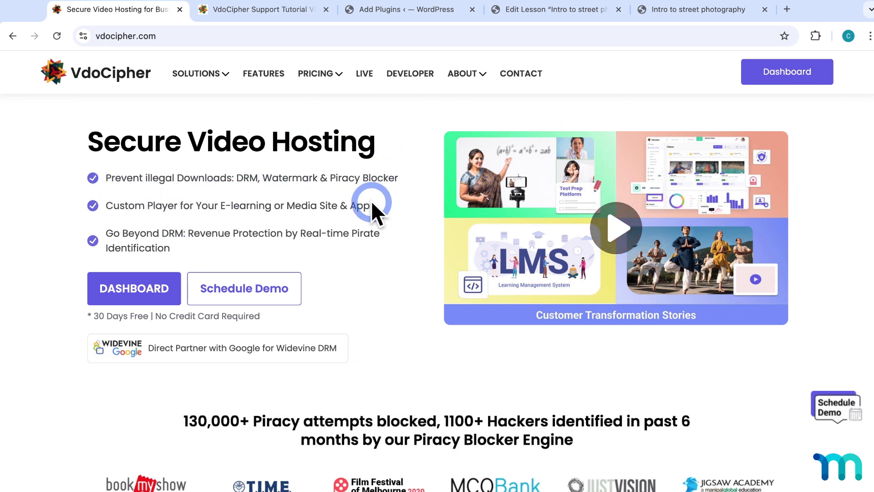
pyautogui.moveTo(412, 223)
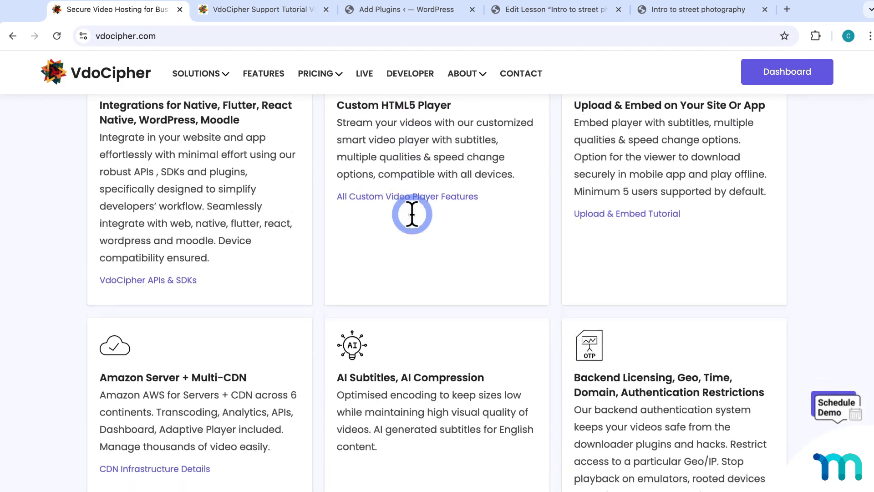
pyautogui.scroll(-3)
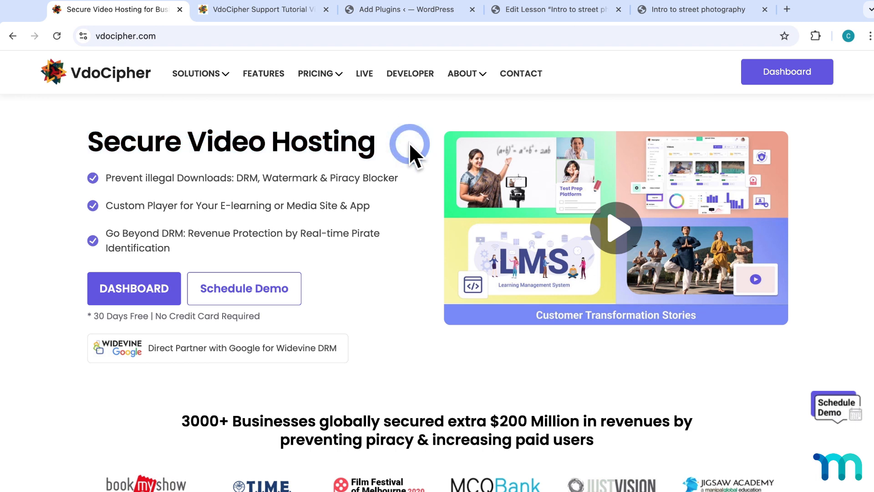
pyautogui.scroll(-3)
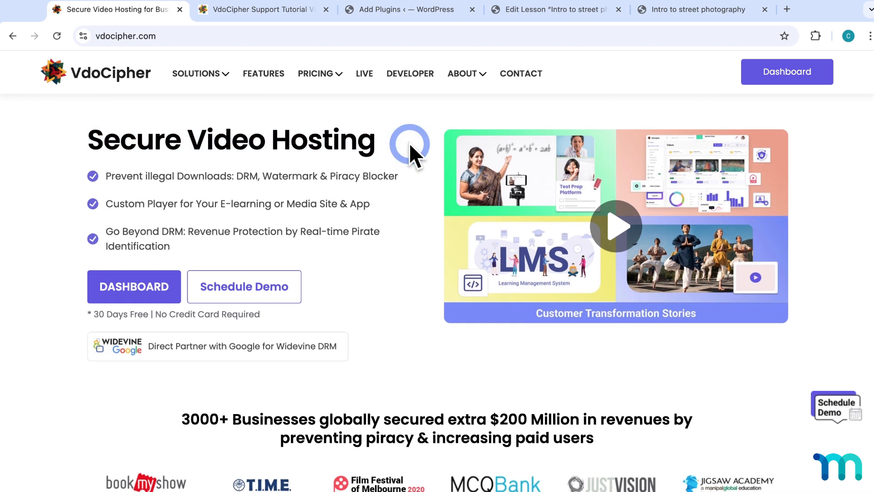
pyautogui.scroll(-3)
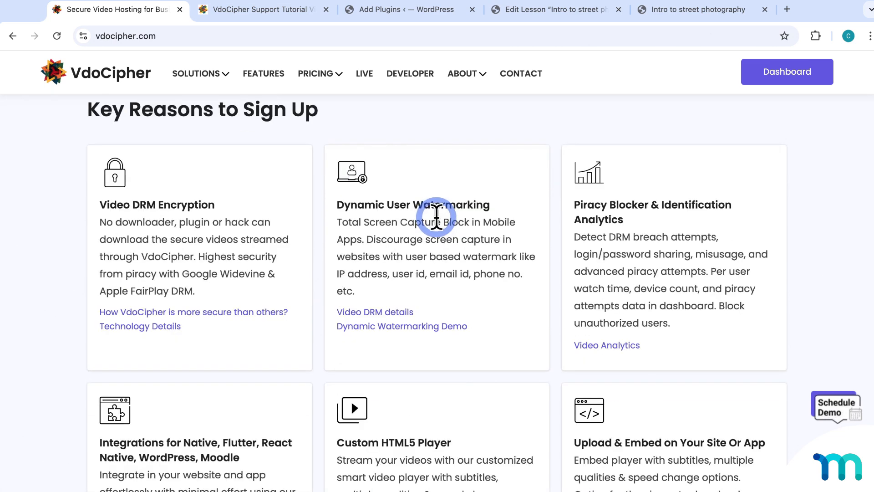
pyautogui.scroll(-3)
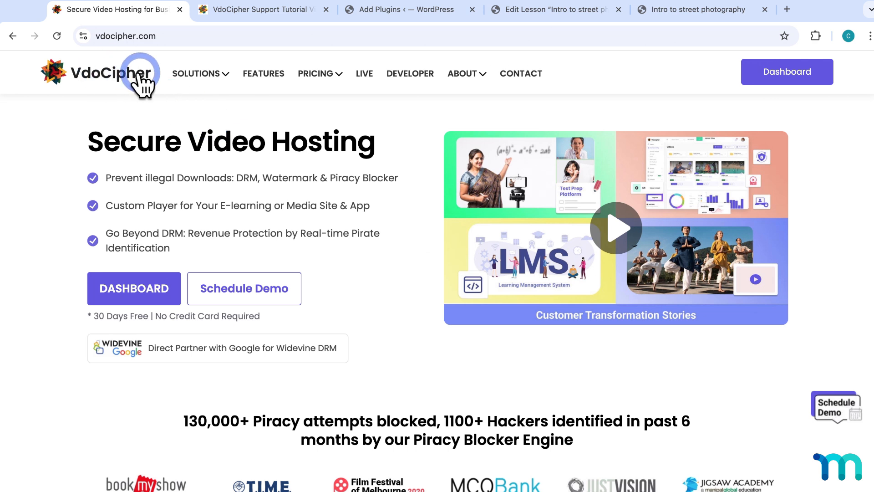
pyautogui.click(316, 73)
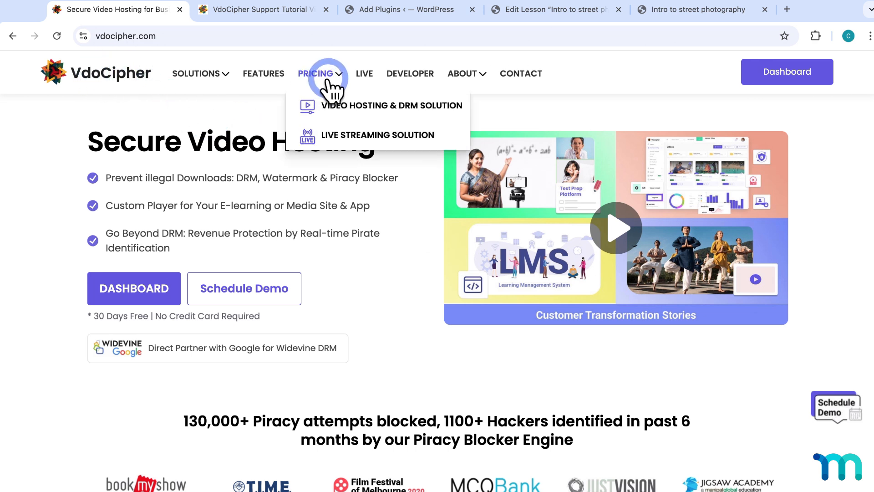
pyautogui.moveTo(322, 84)
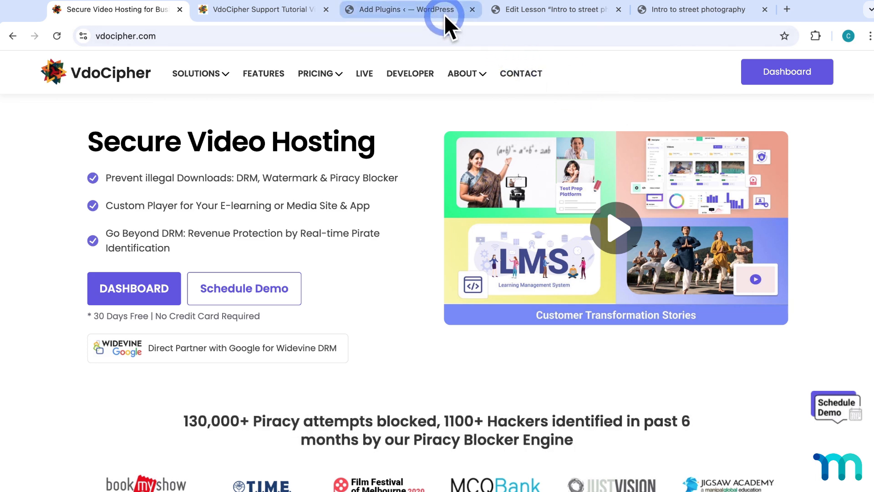
# Step: Search the WordPress Add Plugins page for 'VdoCipher' to reach its options page
pyautogui.click(399, 9)
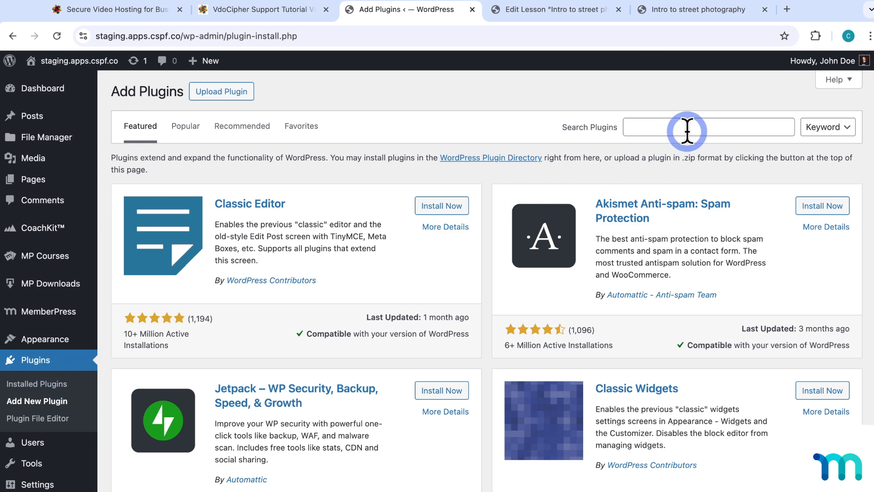
pyautogui.write('VdoCi')
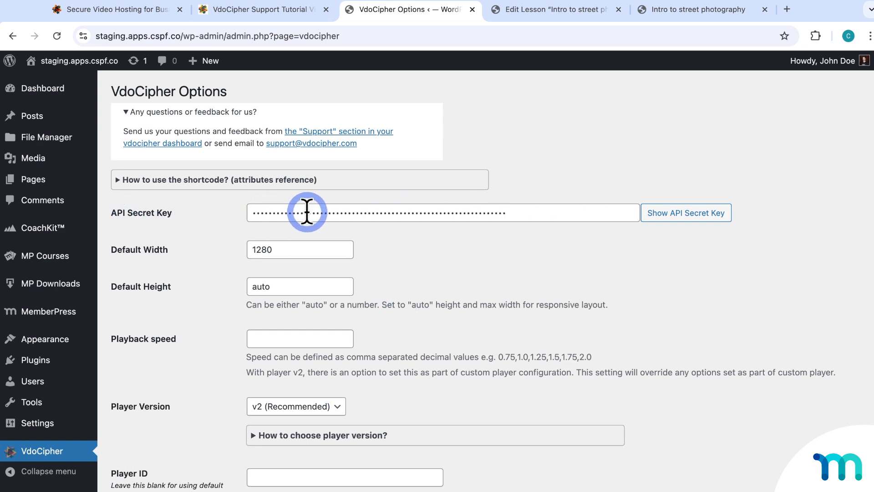
# Step: View the account's API Keys under Security & Config in the VdoCipher dashboard, then return to WordPress options
pyautogui.click(105, 9)
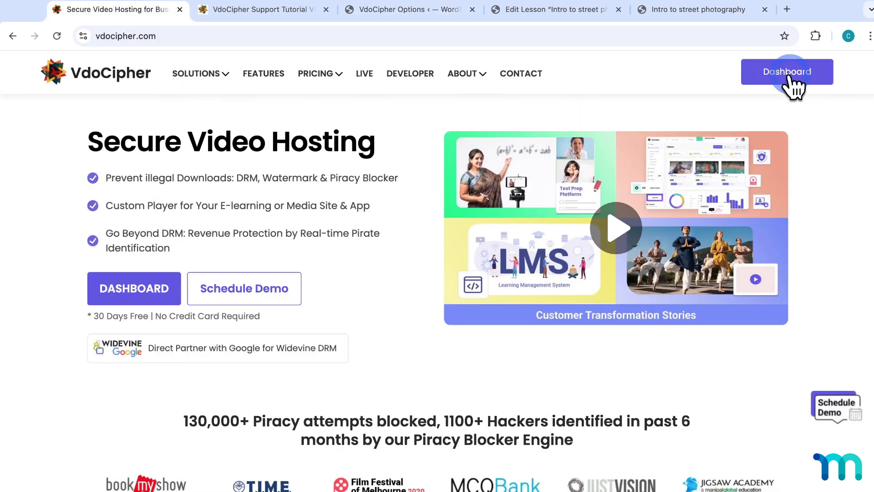
pyautogui.click(786, 71)
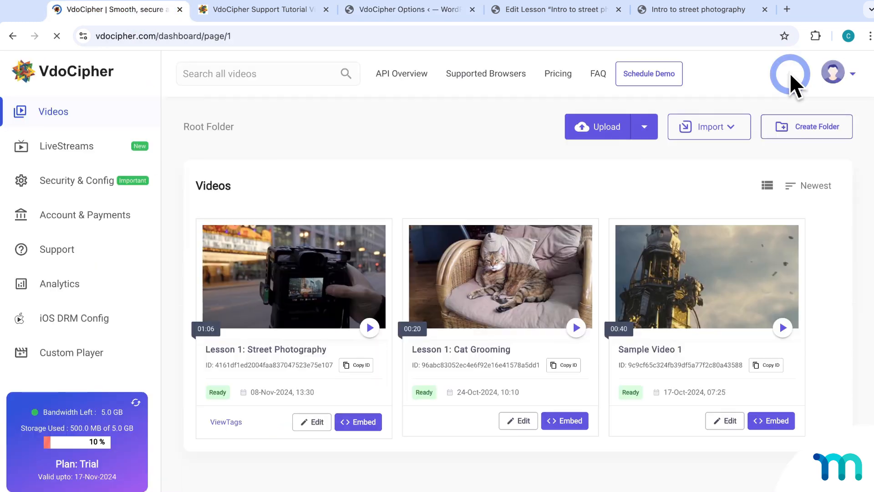
pyautogui.click(77, 180)
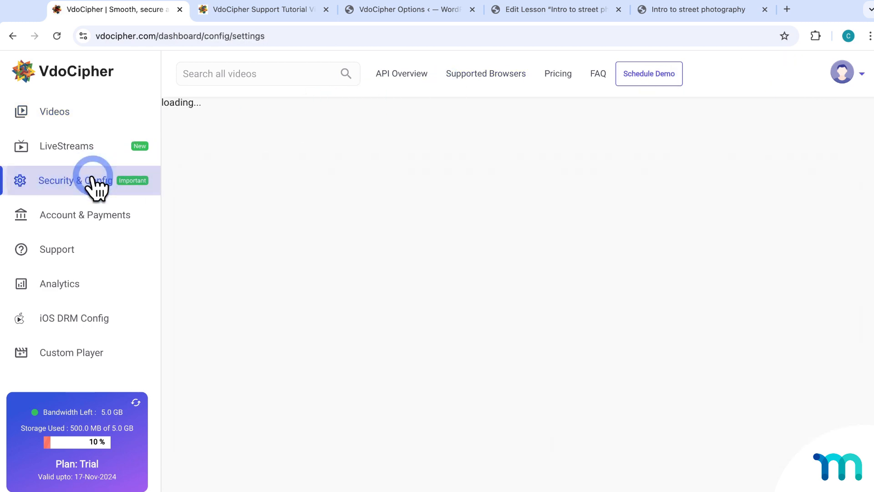
pyautogui.click(73, 181)
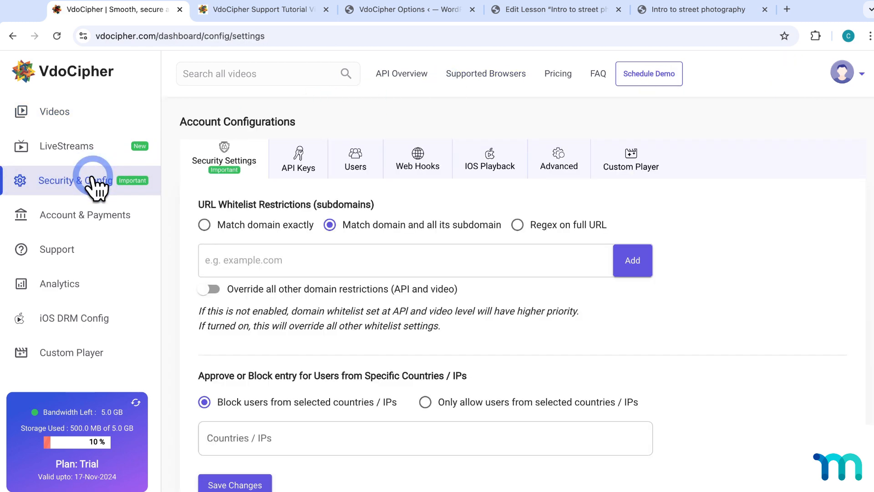
pyautogui.click(299, 159)
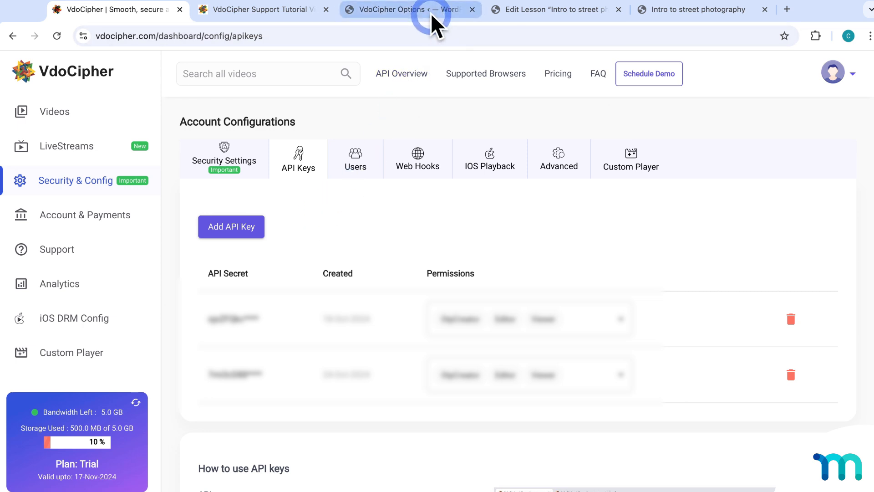
pyautogui.click(410, 9)
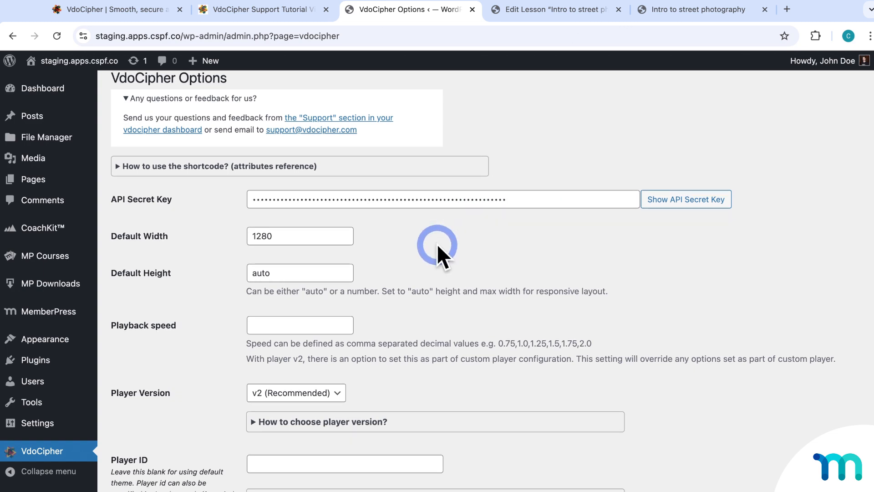
# Step: Read the Annotation Statement setting and sample dynamic watermark code, then go to VdoCipher support tutorials
pyautogui.scroll(-3)
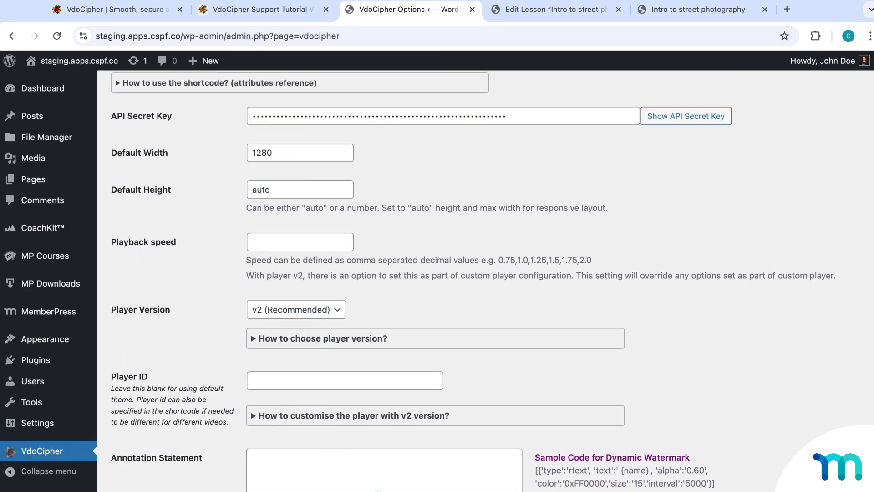
pyautogui.scroll(-3)
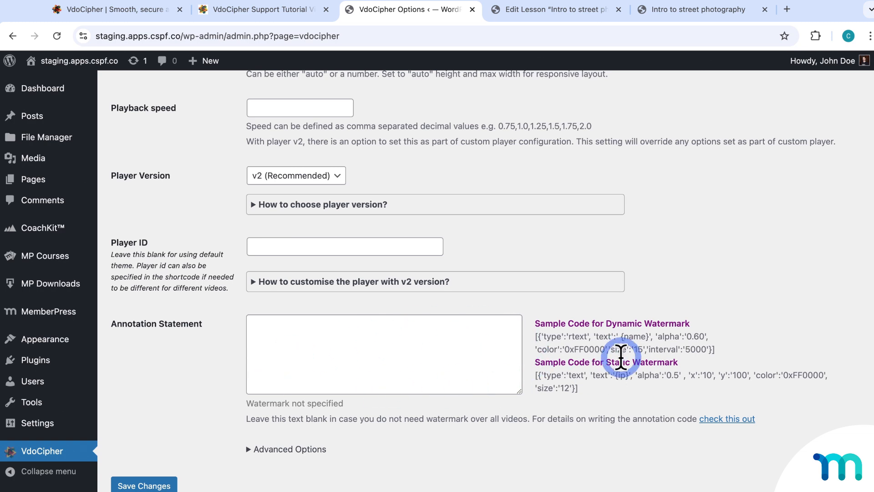
pyautogui.moveTo(415, 324)
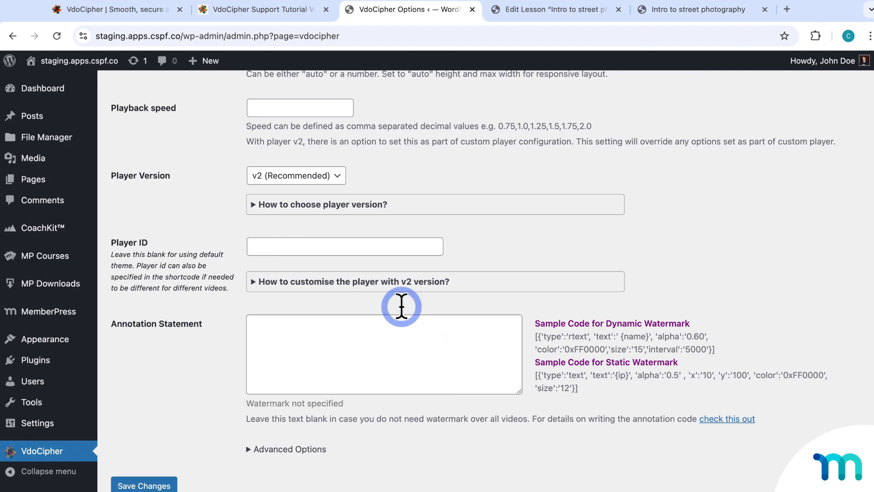
pyautogui.click(263, 9)
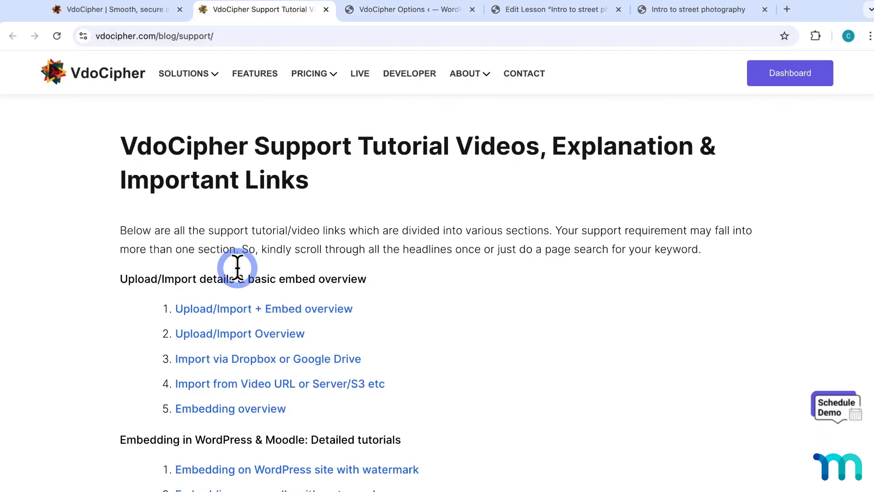
# Step: Skim the tutorial headings on WordPress embedding with watermark, then return to the VdoCipher dashboard
pyautogui.scroll(-3)
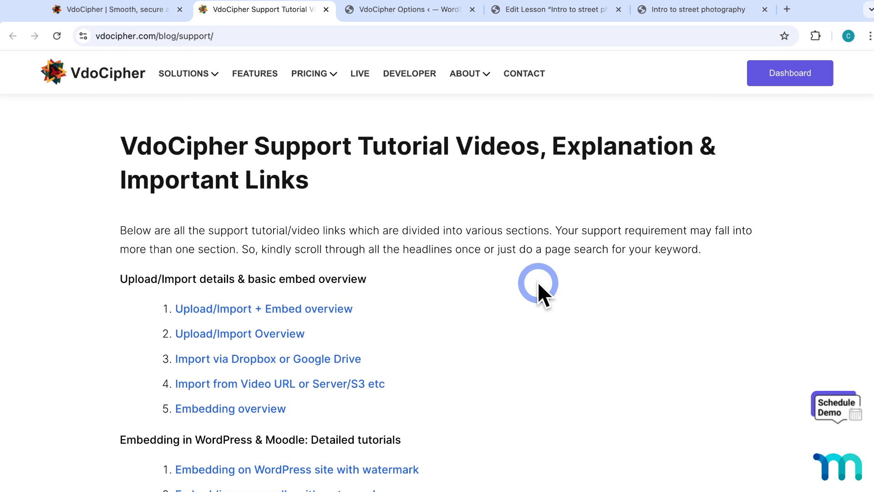
pyautogui.click(407, 9)
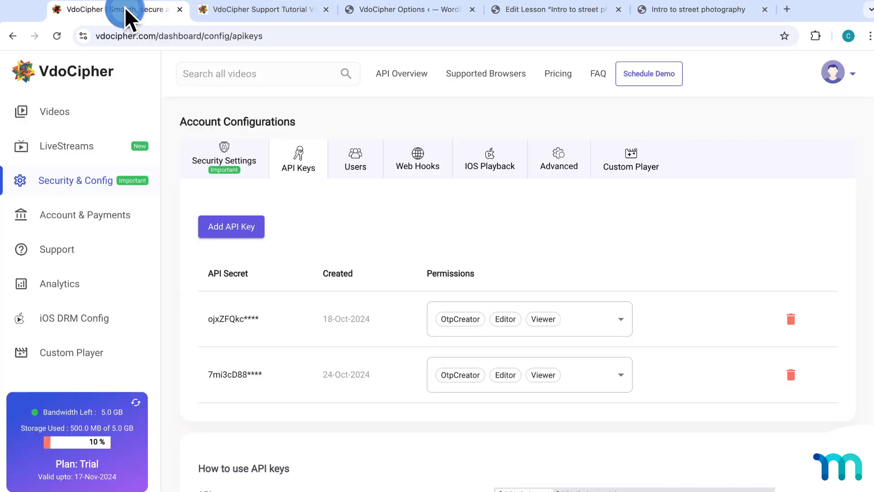
# Step: Open 'Lesson 1: Street Photography' for editing from the Videos library
pyautogui.click(54, 111)
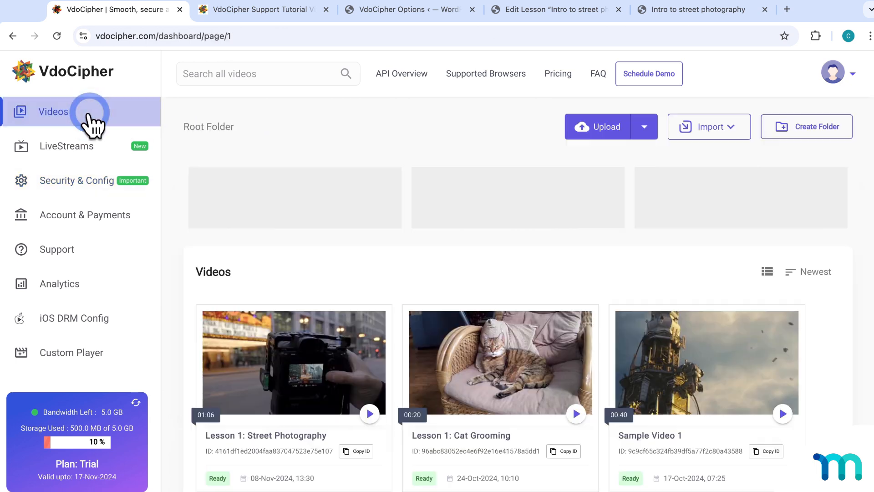
pyautogui.scroll(-3)
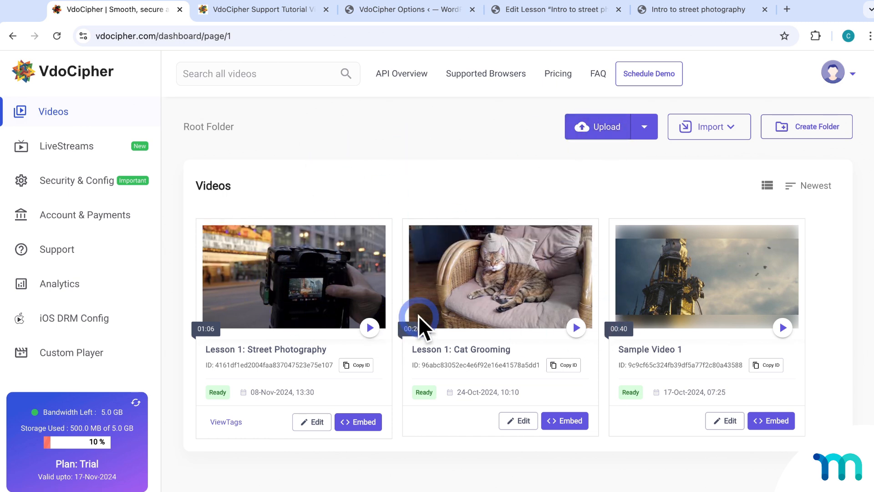
pyautogui.moveTo(446, 181)
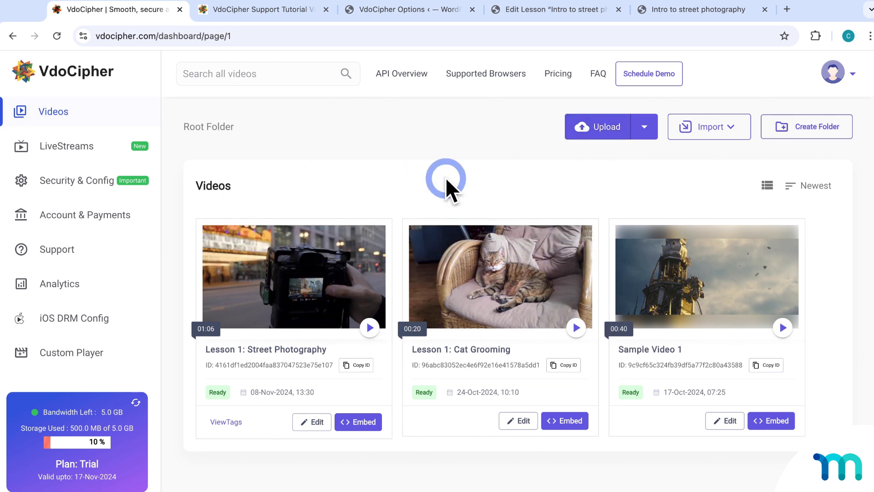
pyautogui.moveTo(503, 262)
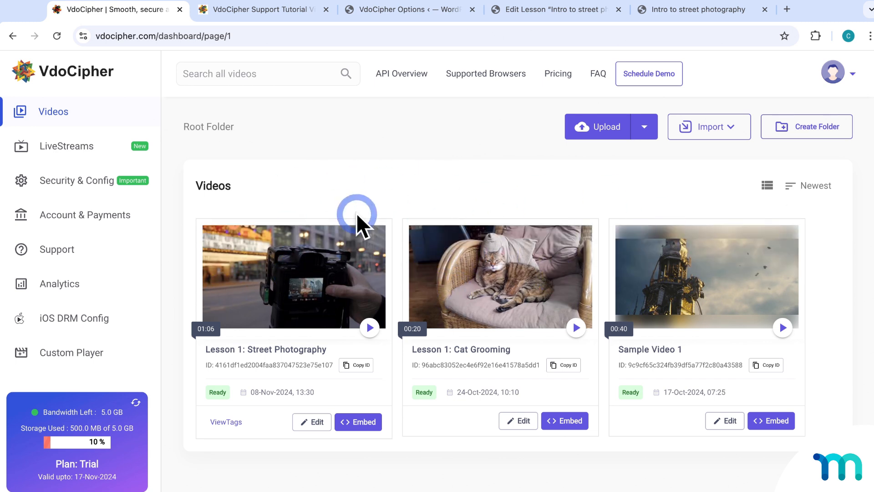
pyautogui.click(311, 422)
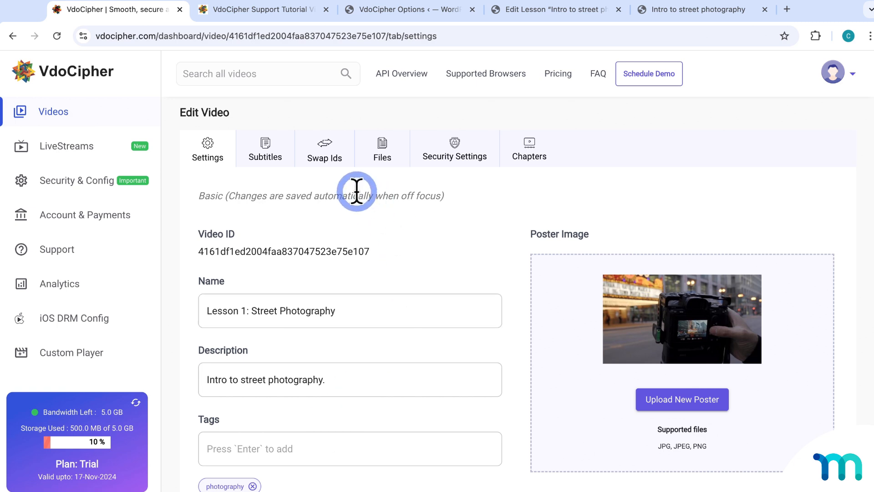
pyautogui.moveTo(223, 362)
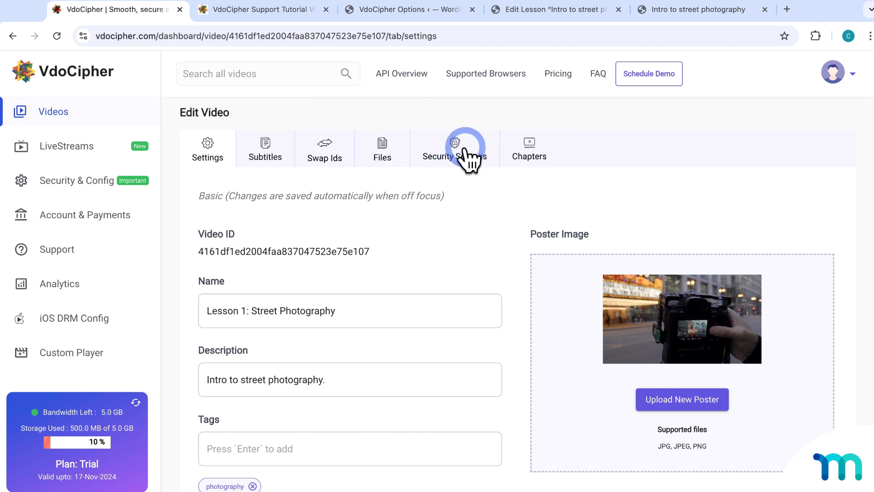
# Step: Add fake.apps.cspf.co to the URL Whitelist in the video's Security Settings
pyautogui.click(453, 148)
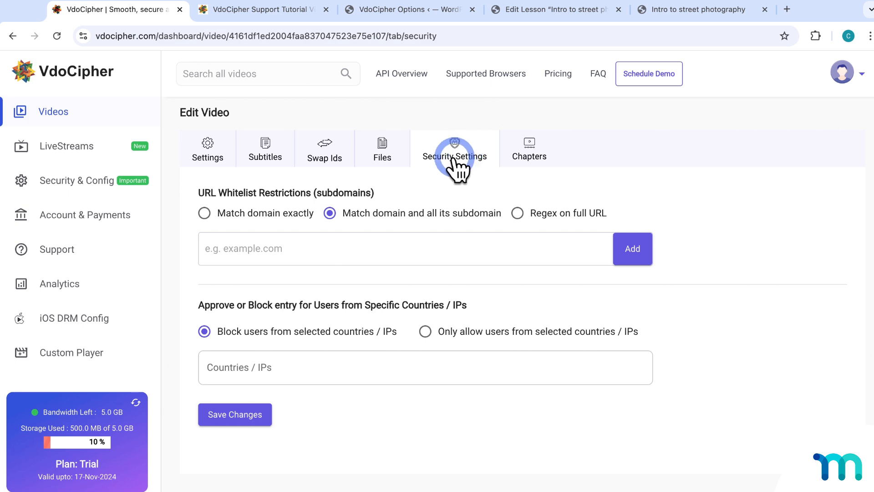
pyautogui.moveTo(590, 254)
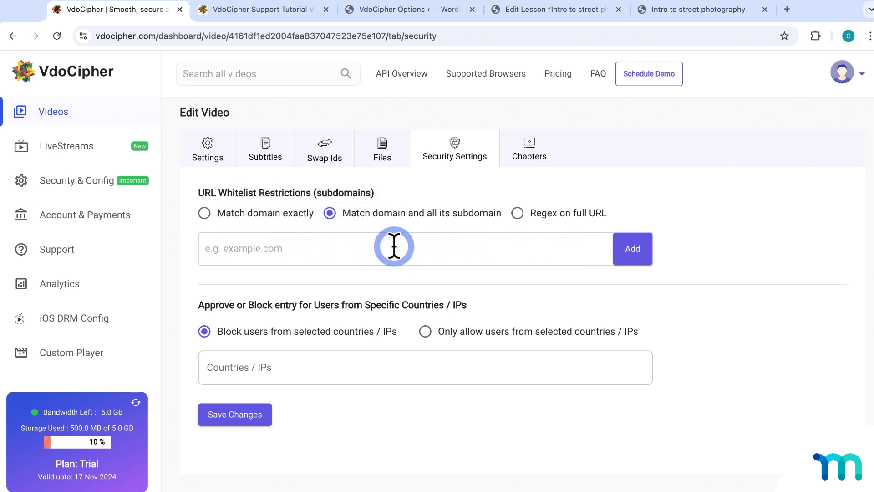
pyautogui.moveTo(340, 245)
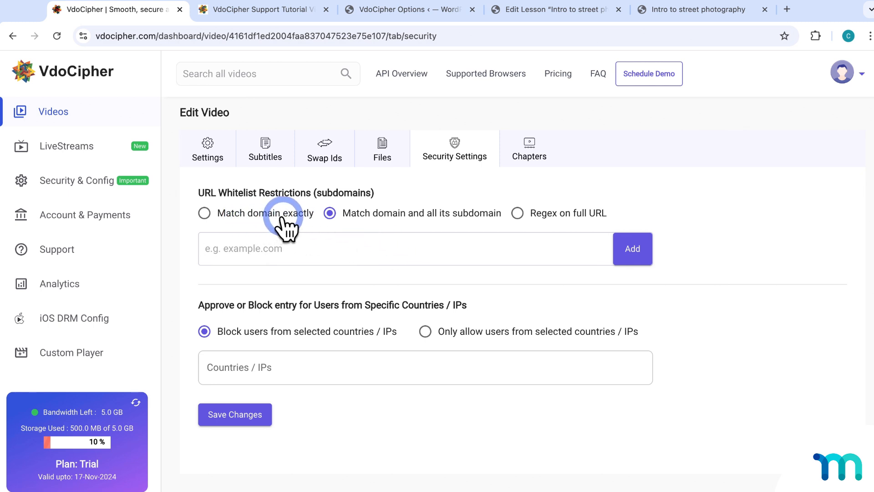
pyautogui.moveTo(424, 218)
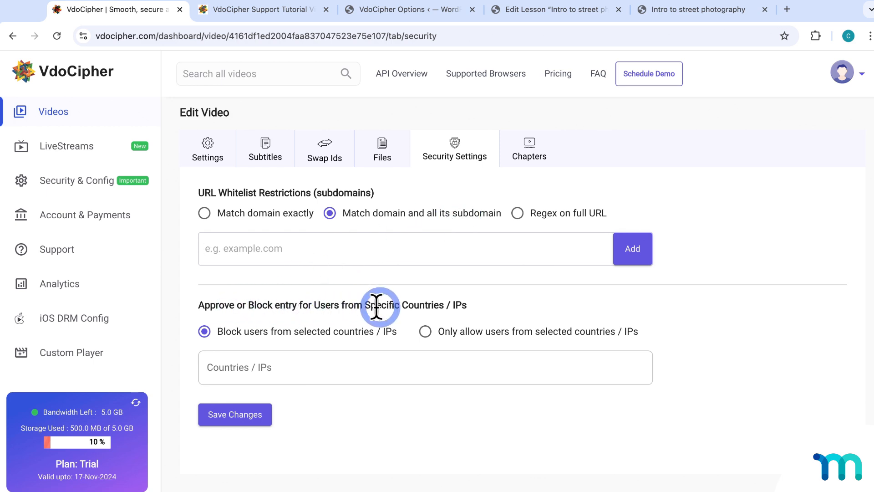
pyautogui.click(361, 367)
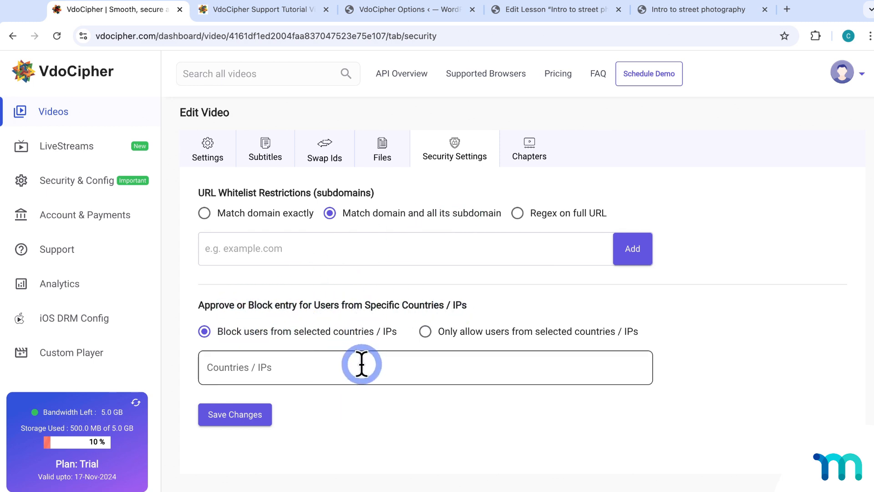
pyautogui.moveTo(449, 290)
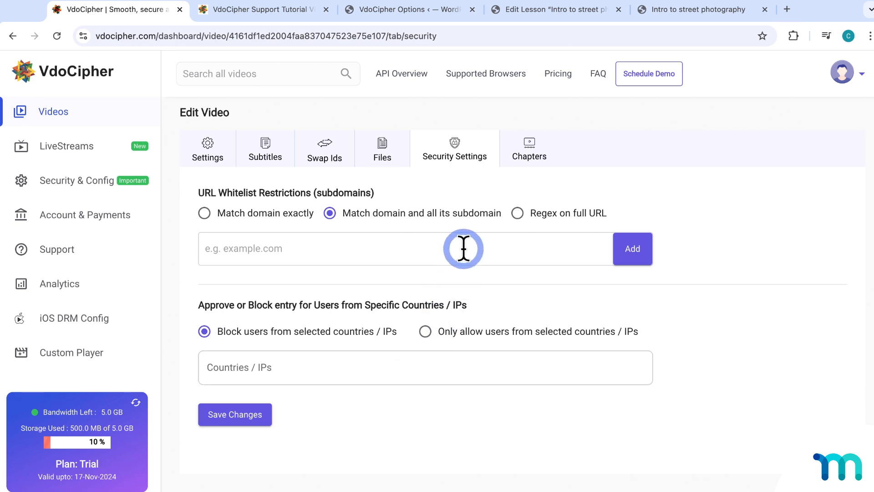
pyautogui.write('fake.apps.cspf.co')
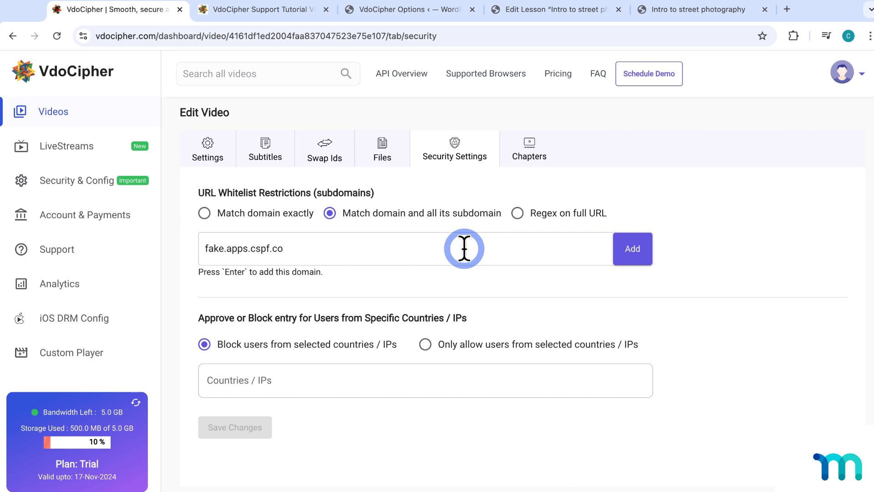
pyautogui.click(632, 248)
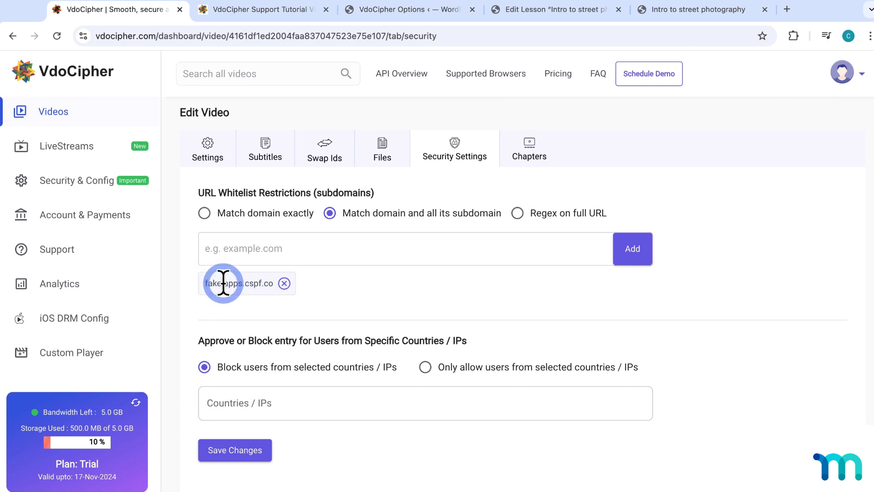
# Step: Save the domain restriction and bring up the Embed options for Lesson 1: Street Photography
pyautogui.click(235, 449)
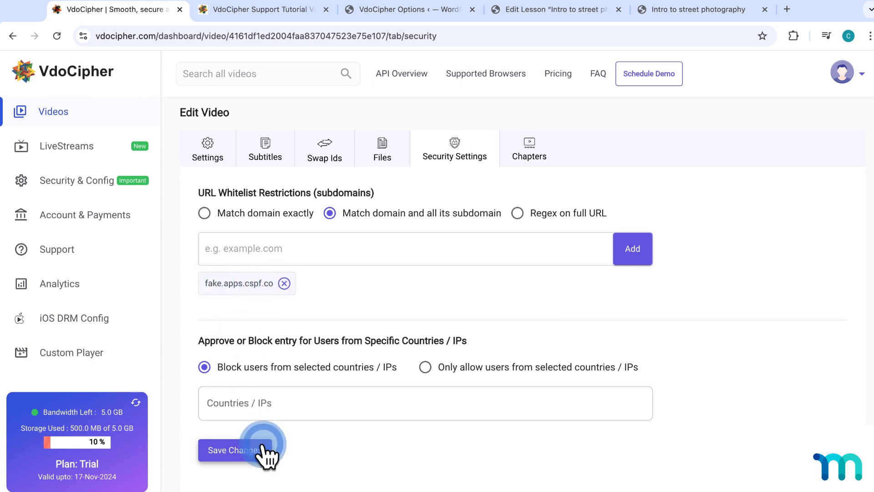
pyautogui.click(235, 450)
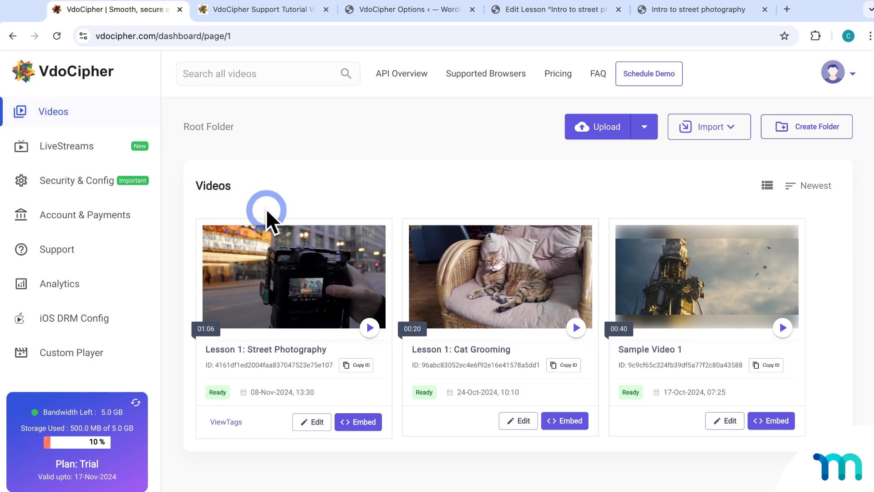
pyautogui.click(358, 422)
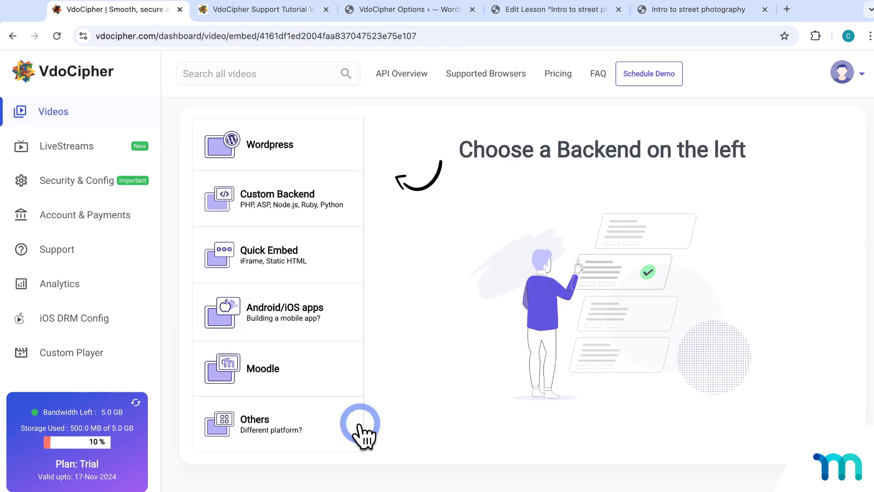
pyautogui.moveTo(318, 149)
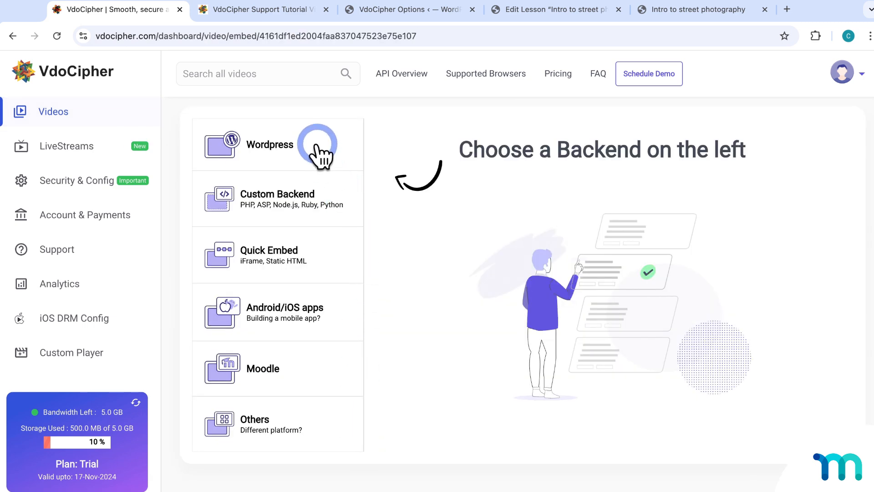
# Step: Copy the video's WordPress [vdo id=…] shortcode from VdoCipher and return to the Edit Lesson tab
pyautogui.click(269, 145)
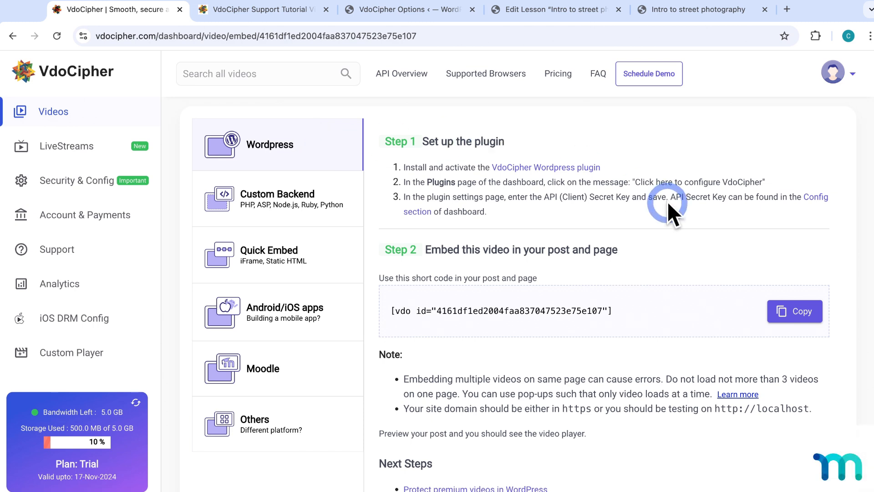
pyautogui.scroll(-3)
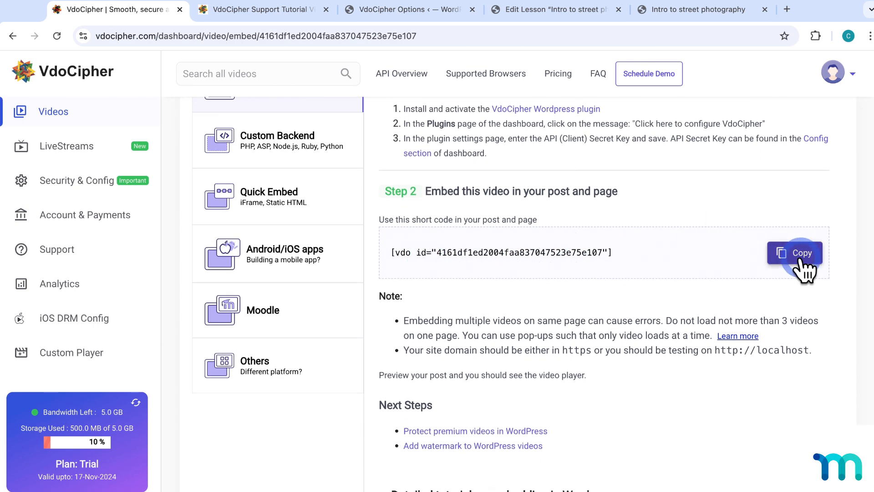
pyautogui.click(795, 252)
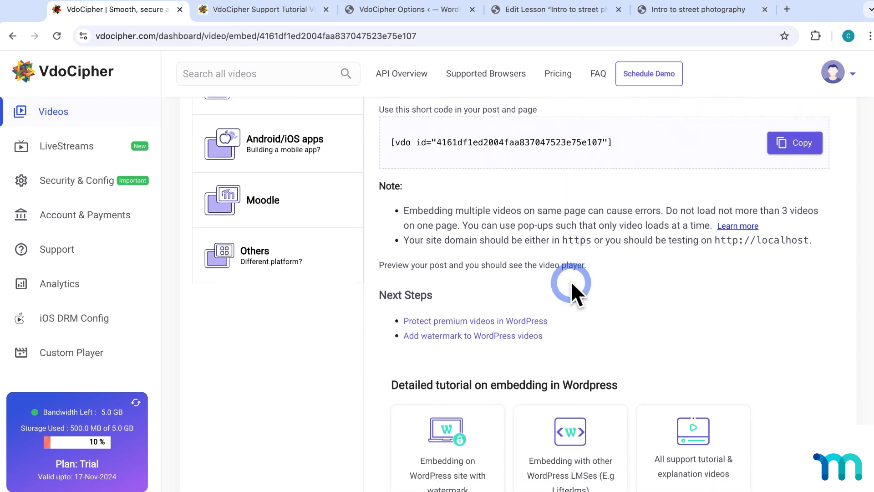
pyautogui.scroll(-3)
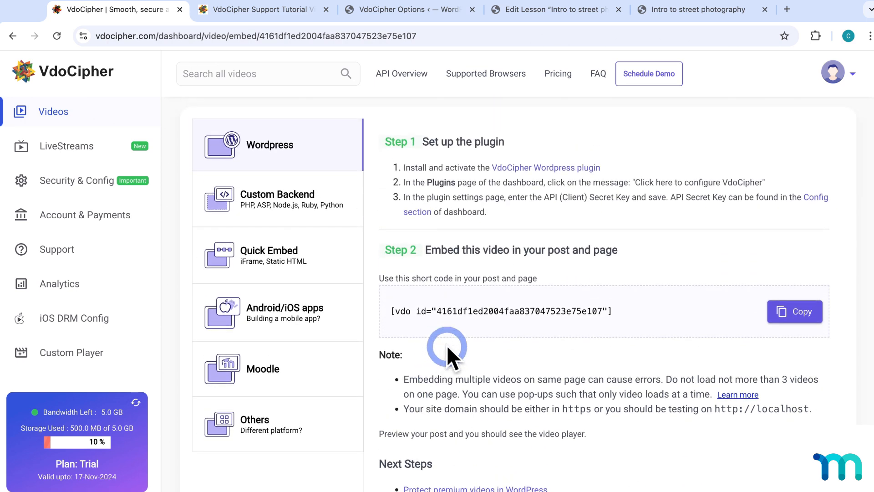
pyautogui.moveTo(657, 307)
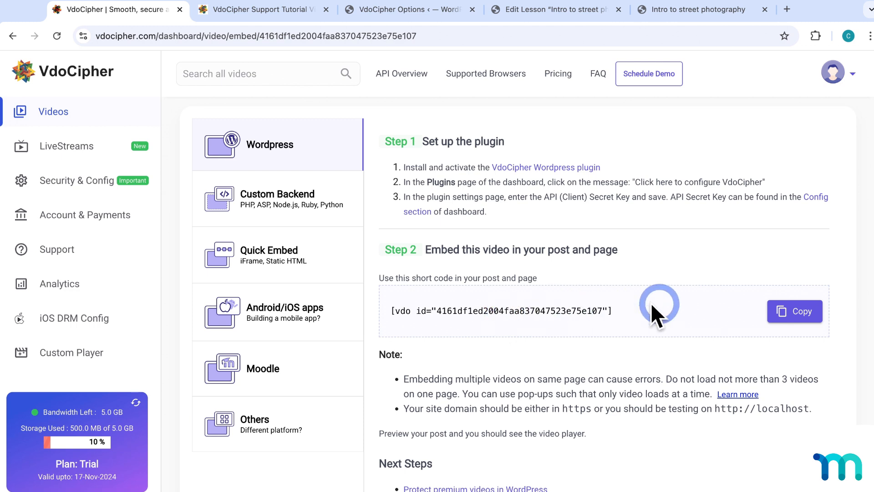
pyautogui.click(794, 311)
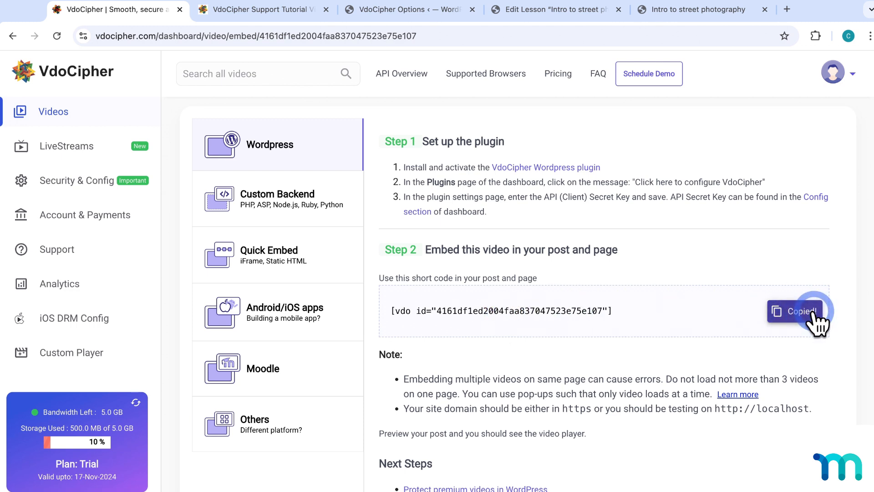
pyautogui.click(554, 9)
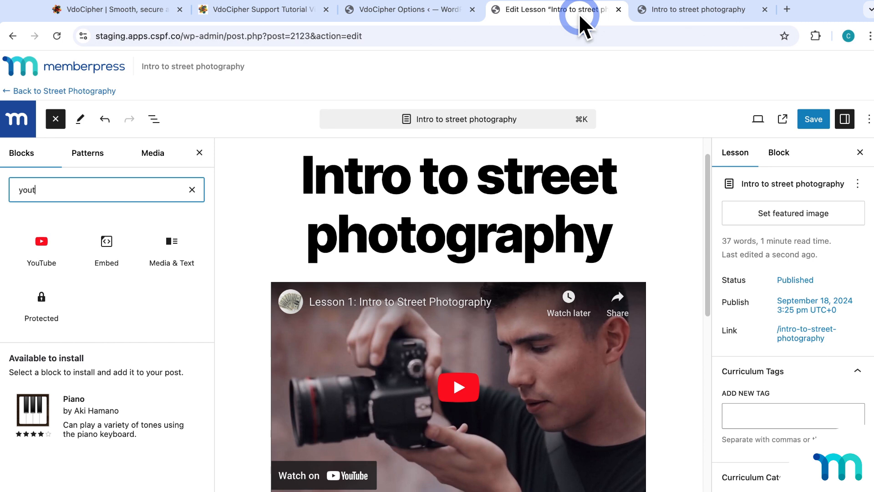
# Step: Replace the lesson's YouTube embed with a Shortcode block holding [vdo id="4161df1ed2004faa837047523e75e107"]
pyautogui.click(457, 386)
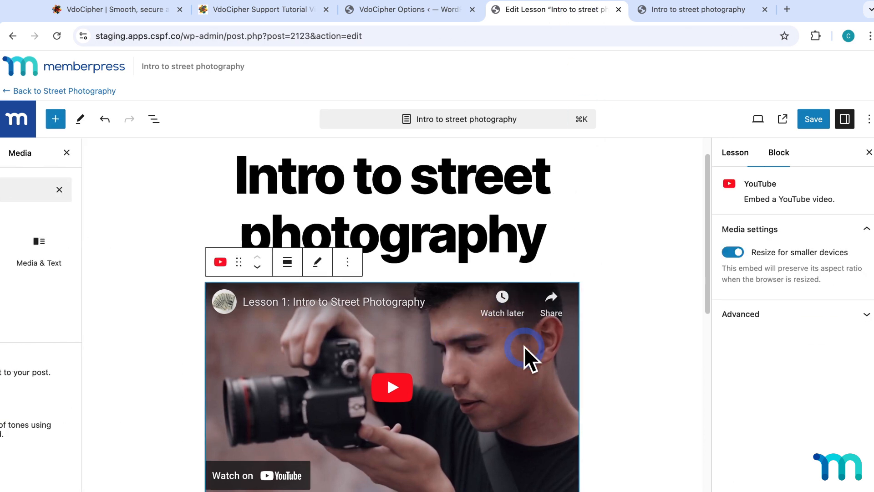
pyautogui.click(347, 263)
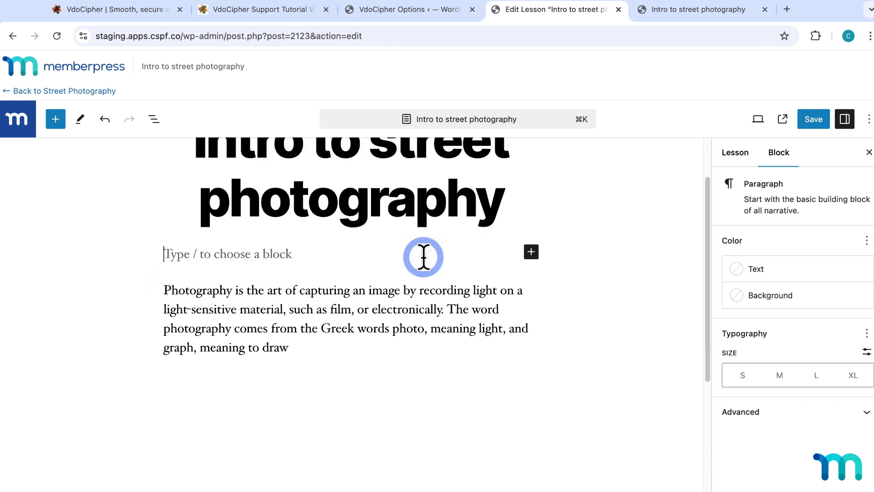
pyautogui.write('[vdo id="4161df1ed2004faa837047523e75e107"]')
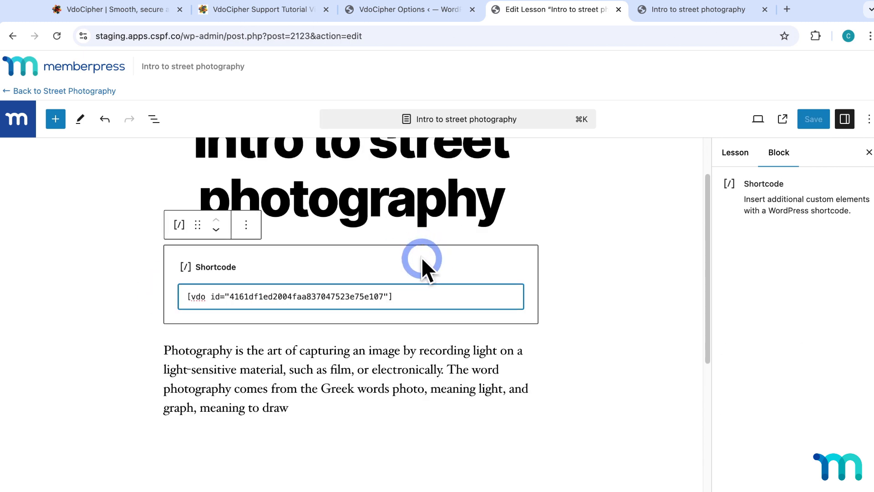
pyautogui.click(301, 295)
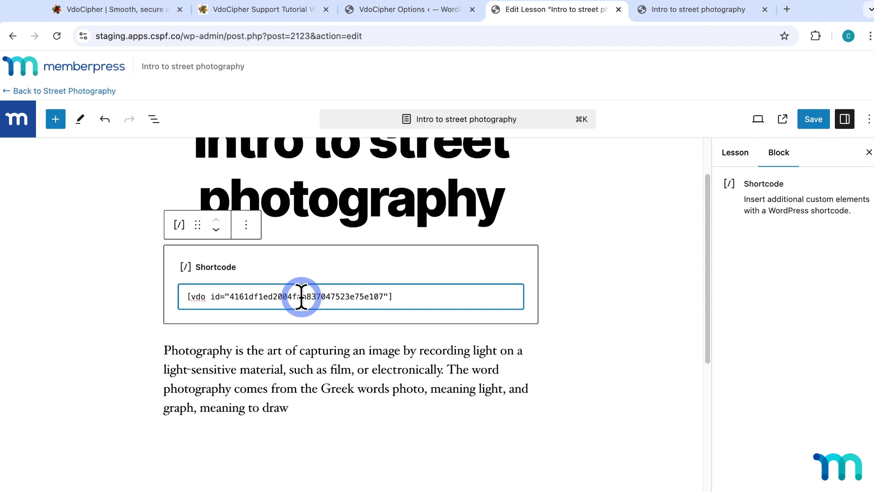
pyautogui.click(813, 118)
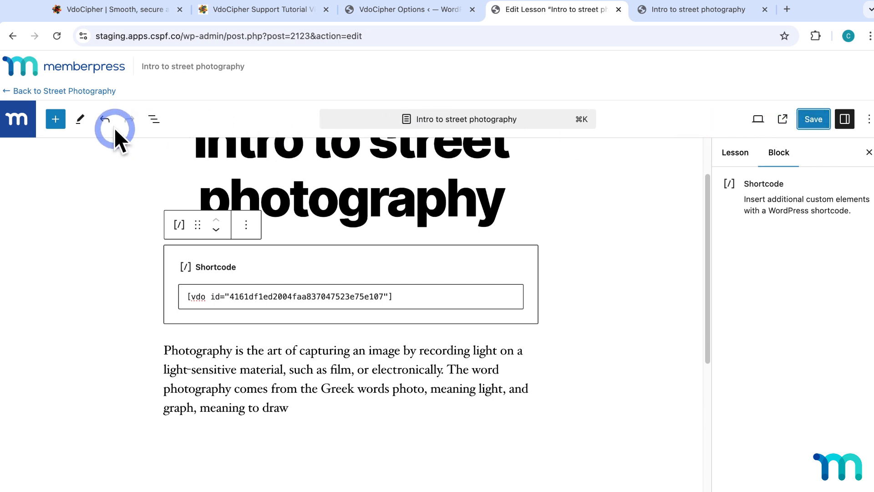
# Step: Try inserting a VdoCipher video block from the block library, found by searching 'vdo'
pyautogui.click(56, 118)
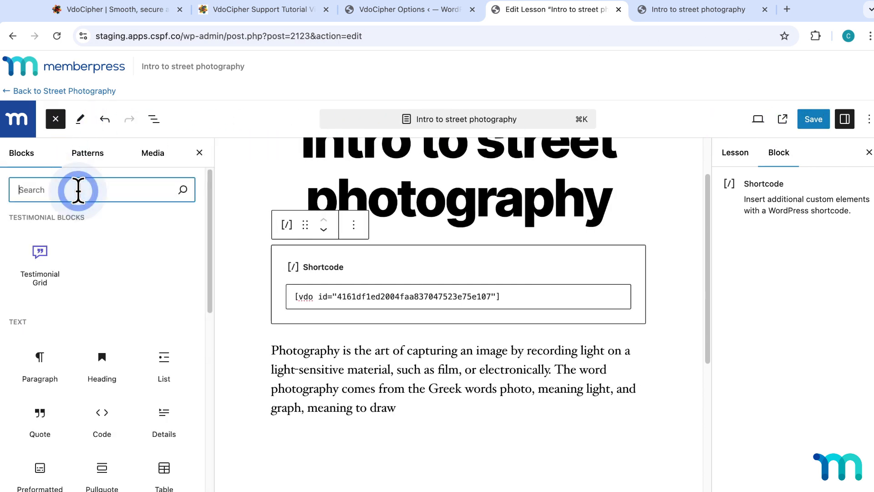
pyautogui.write('vdo')
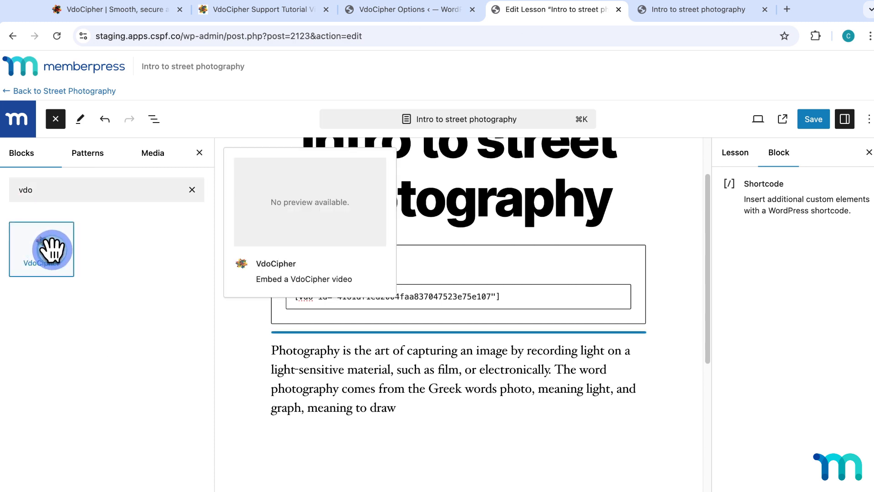
pyautogui.click(429, 334)
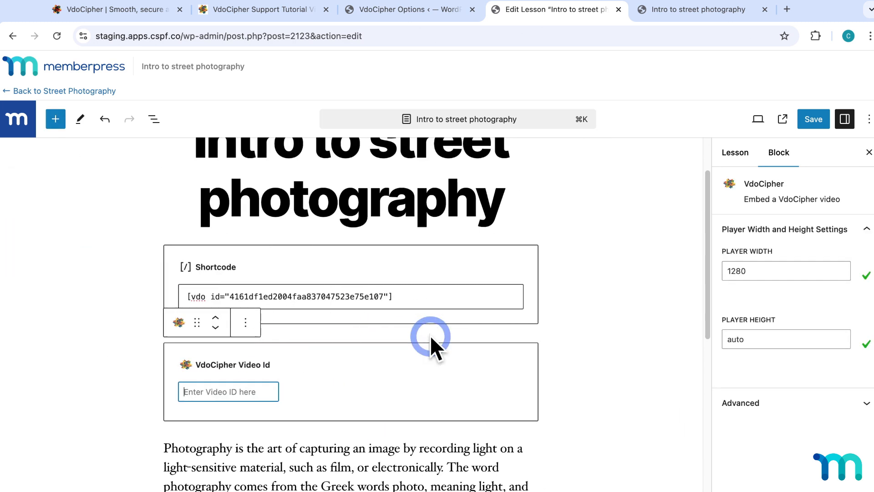
pyautogui.click(228, 392)
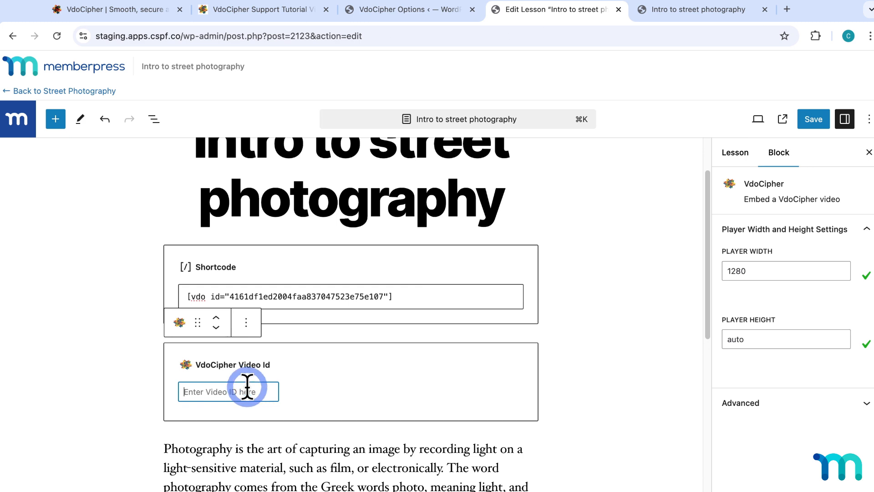
pyautogui.click(245, 322)
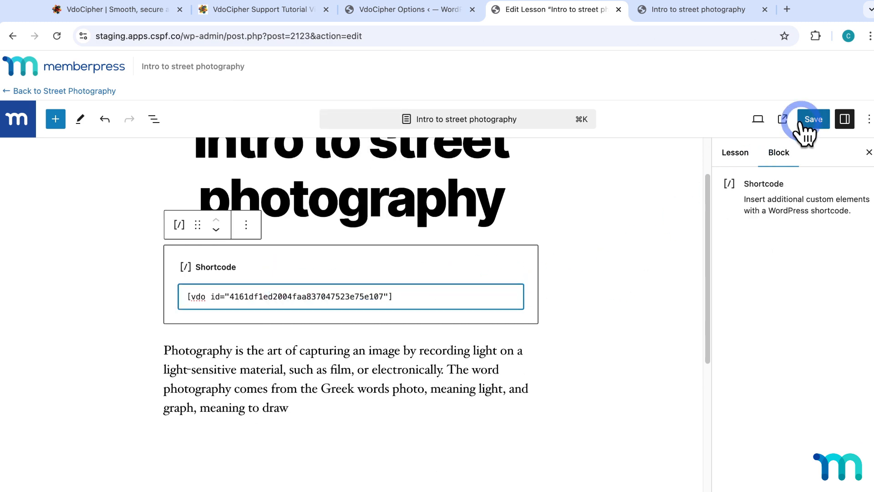
# Step: Save the lesson with its VdoCipher shortcode and view the live lesson page in a new tab
pyautogui.click(812, 118)
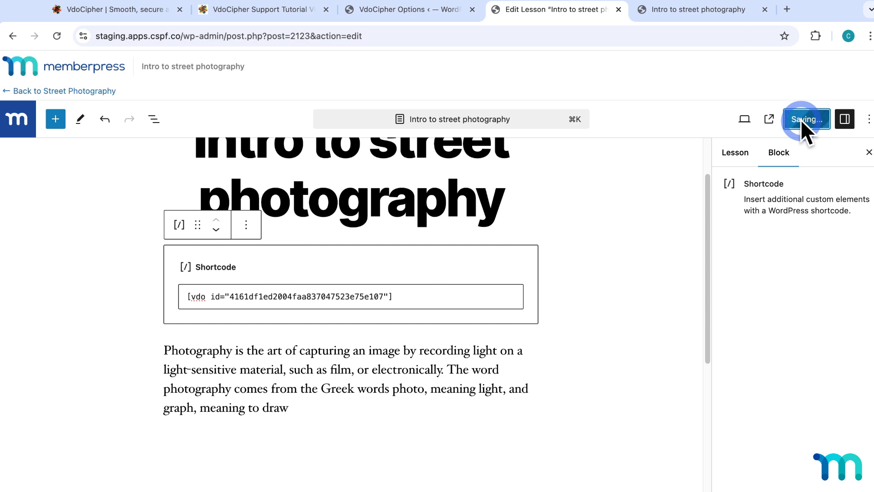
pyautogui.click(735, 152)
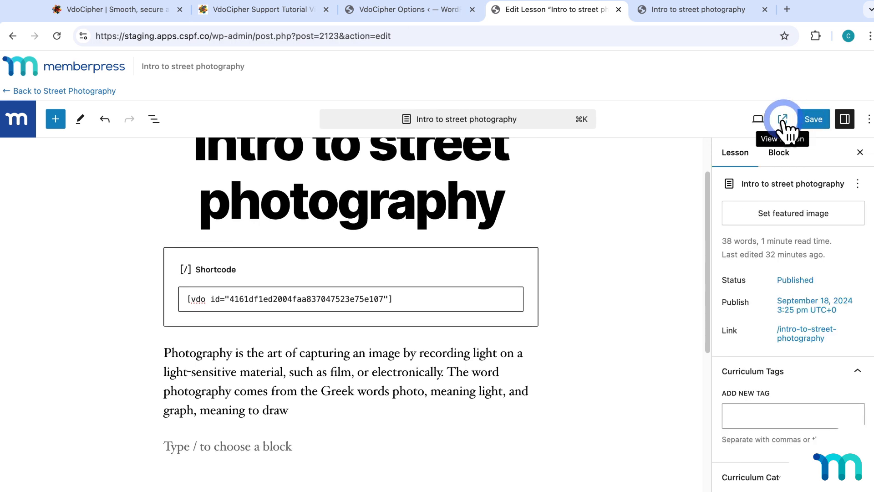
# Step: View the live lesson showing Error 2014 domain not allowed, close the duplicate tab, return to VdoCipher's library
pyautogui.click(783, 119)
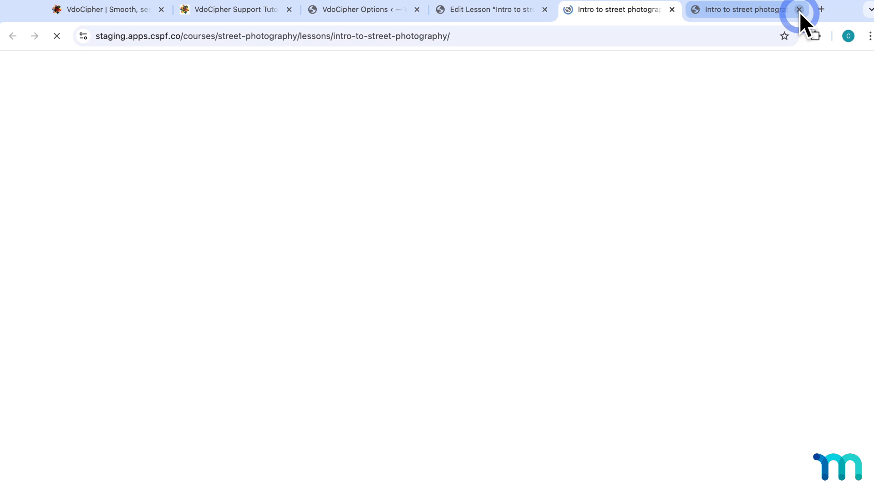
pyautogui.click(798, 9)
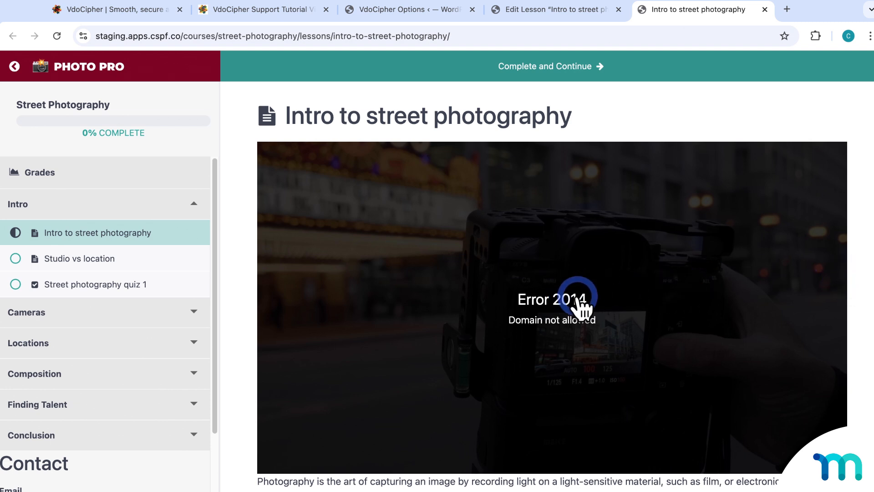
pyautogui.moveTo(652, 323)
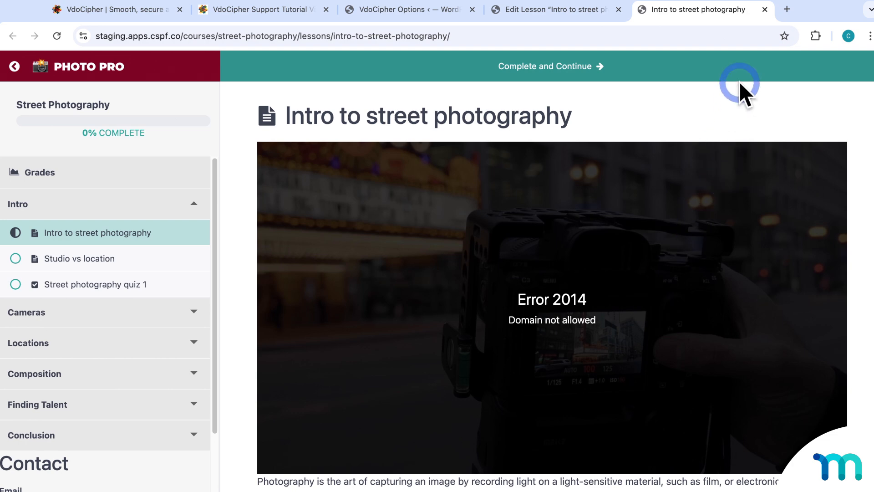
pyautogui.click(106, 9)
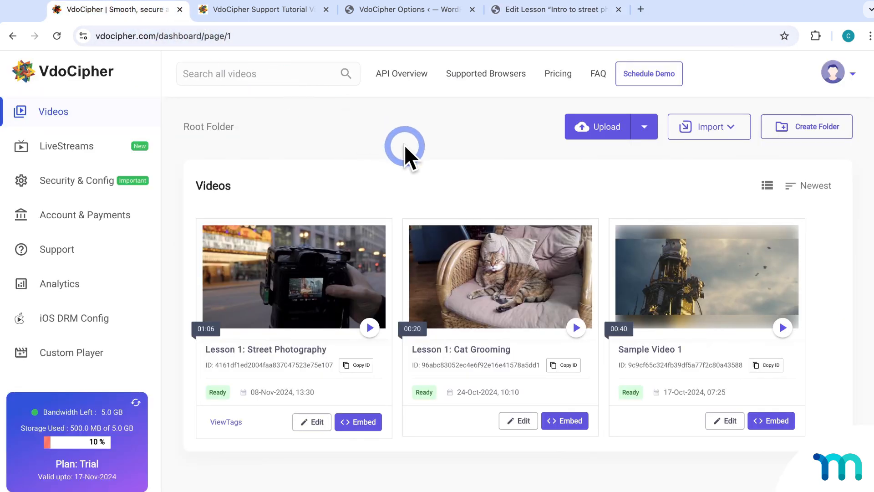
# Step: In the Street Photography video's Security Settings, whitelist staging.apps.cspf.co instead of fake.apps.cspf.co and save
pyautogui.click(311, 421)
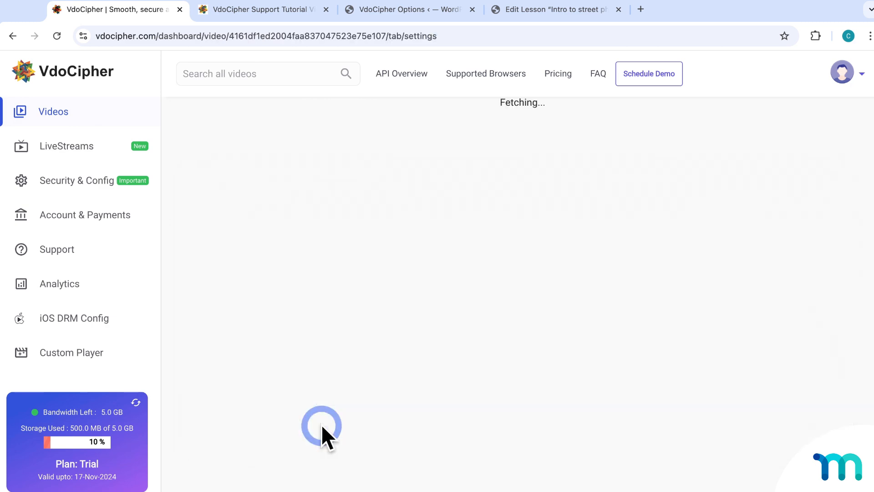
pyautogui.click(454, 148)
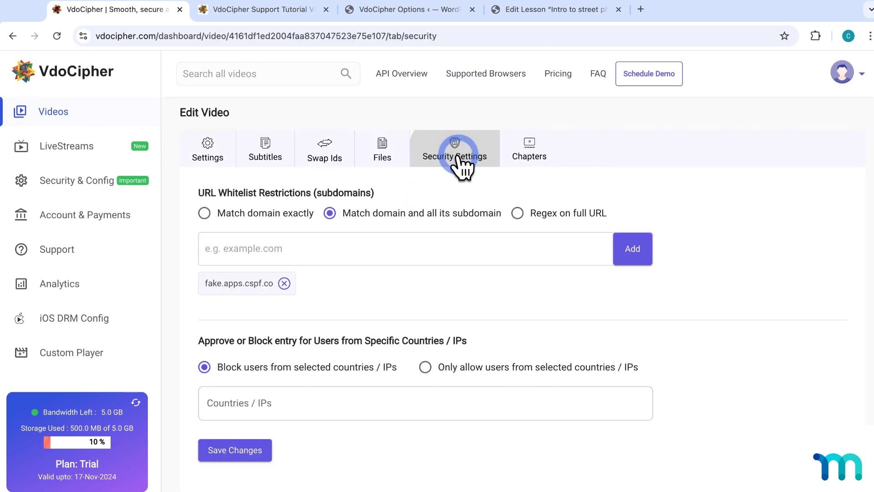
pyautogui.moveTo(284, 283)
pyautogui.write('staging.apps.cspf.co')
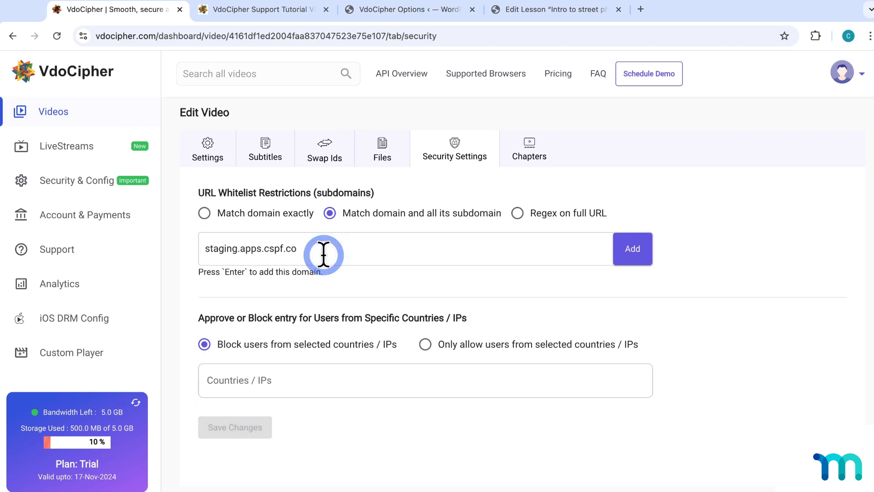
pyautogui.press('Enter')
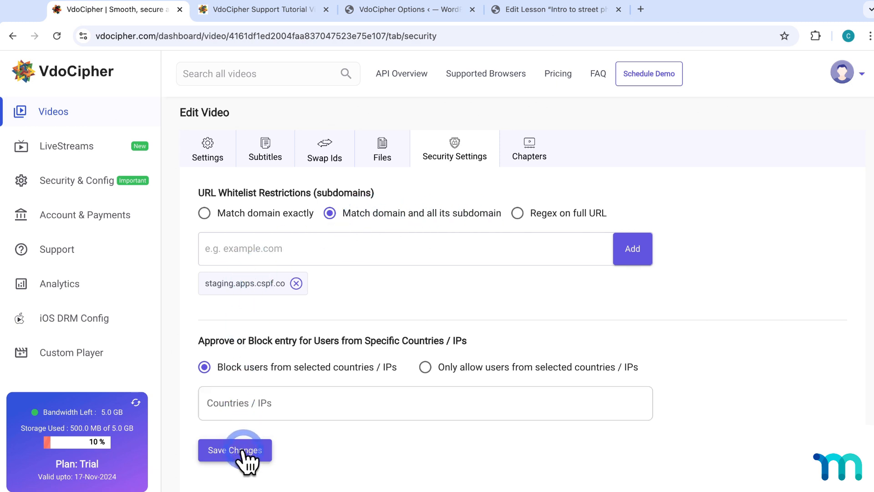
pyautogui.click(235, 450)
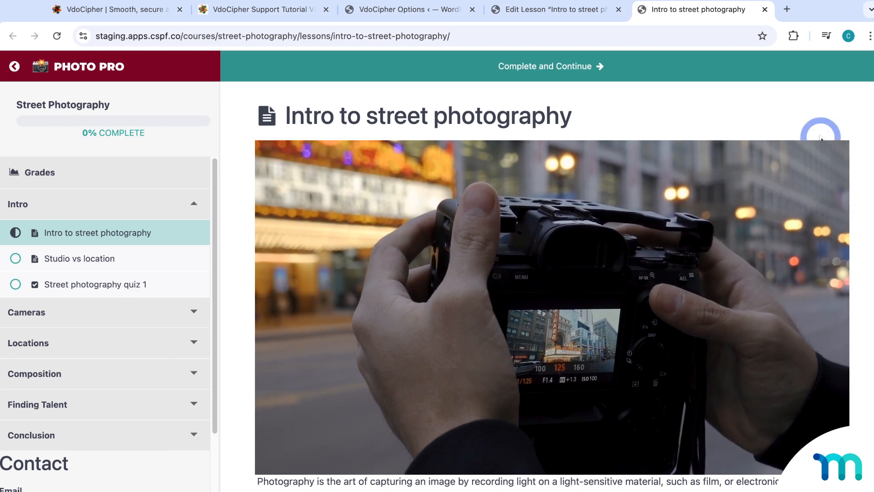
# Step: Close the lesson preview and bring up VdoCipher's account-wide Security & Config page with its domain whitelist
pyautogui.click(552, 9)
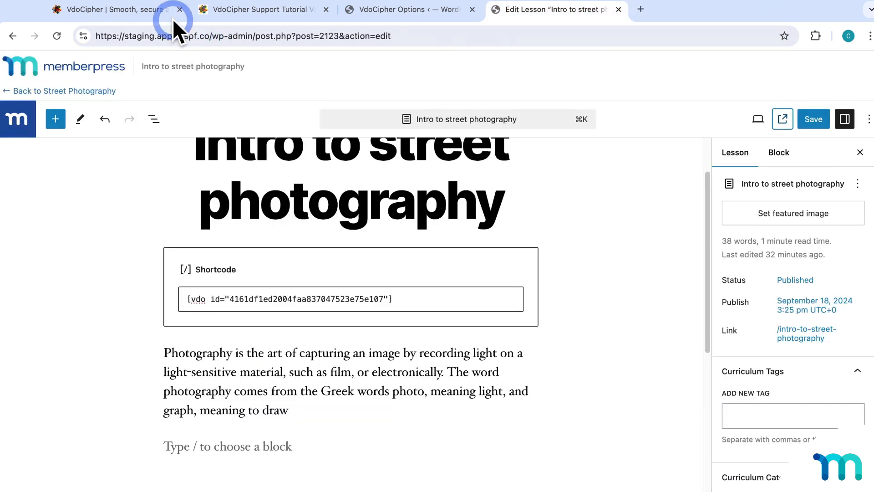
pyautogui.click(111, 10)
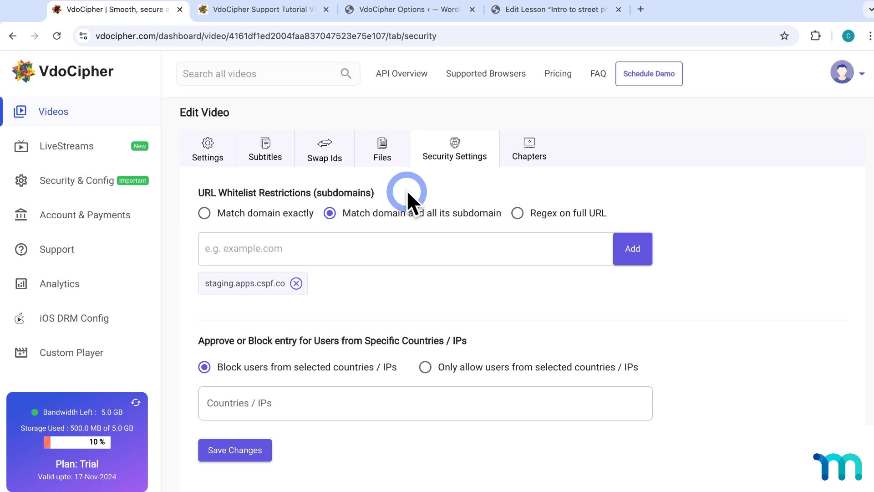
pyautogui.click(53, 111)
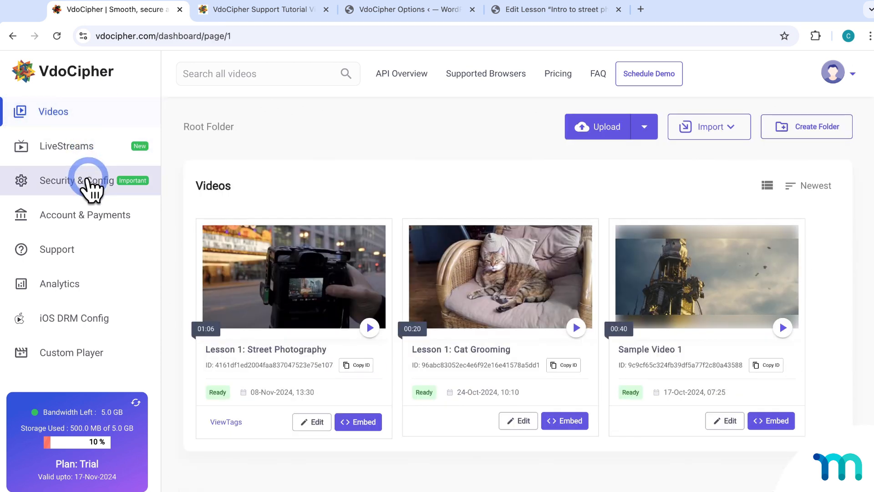
pyautogui.click(75, 180)
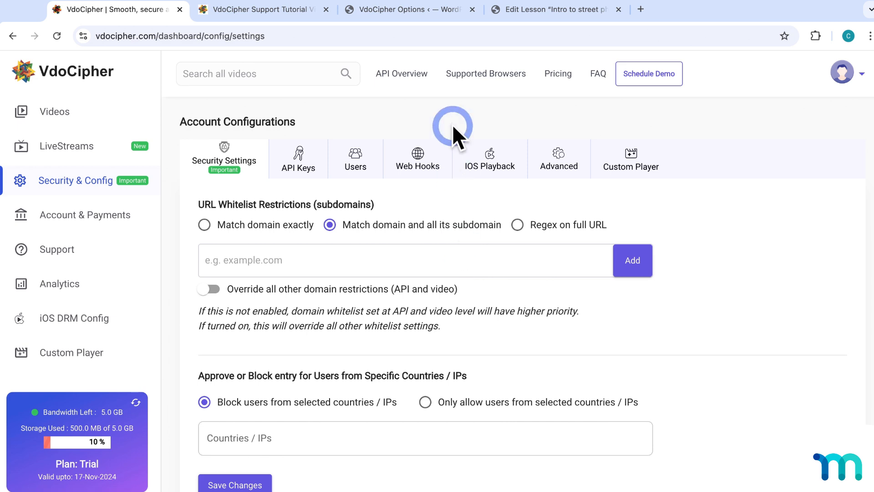
# Step: In VdoCipher Options, set Annotation Statement to the dynamic {name} watermark code in red (0xFF0000)
pyautogui.click(410, 9)
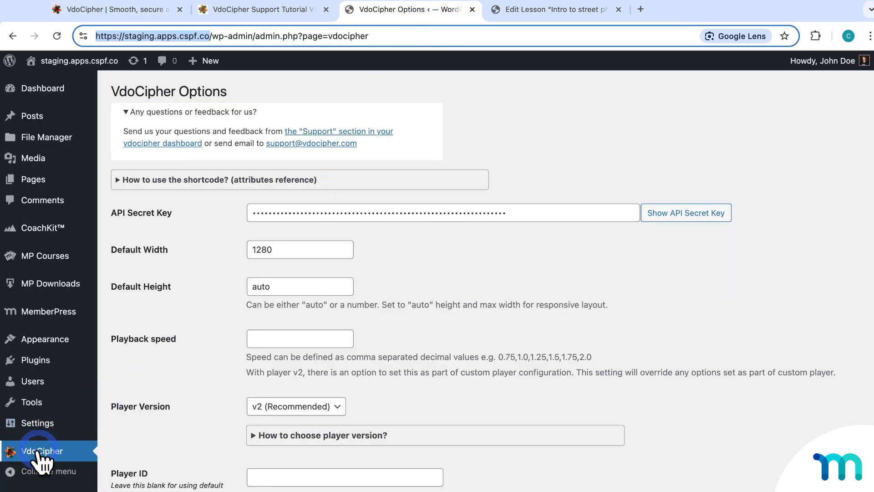
pyautogui.scroll(-3)
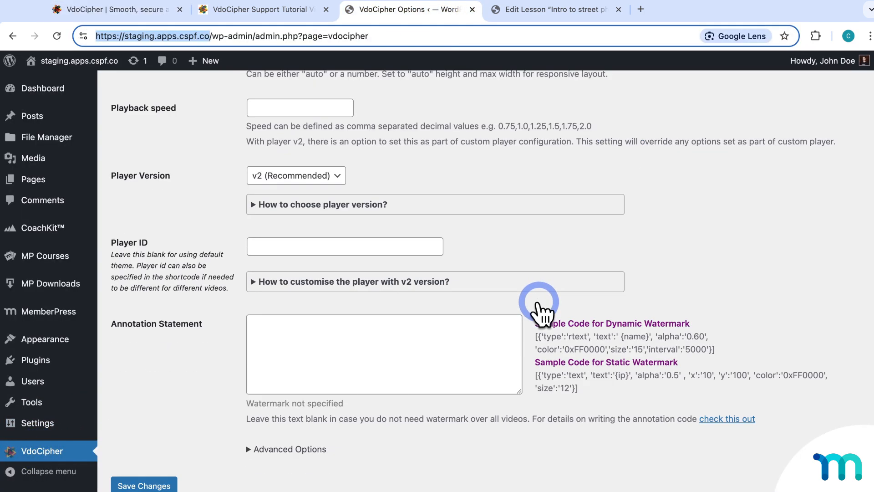
pyautogui.click(383, 353)
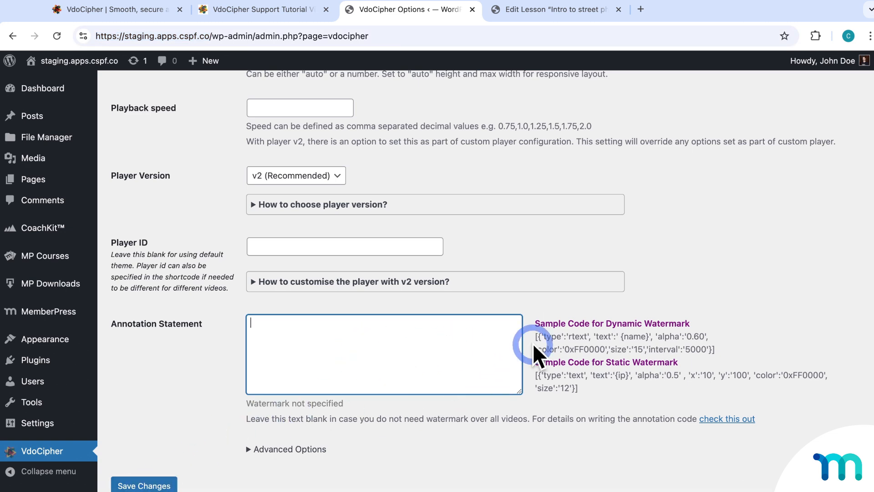
pyautogui.moveTo(538, 336); pyautogui.dragTo(714, 349)
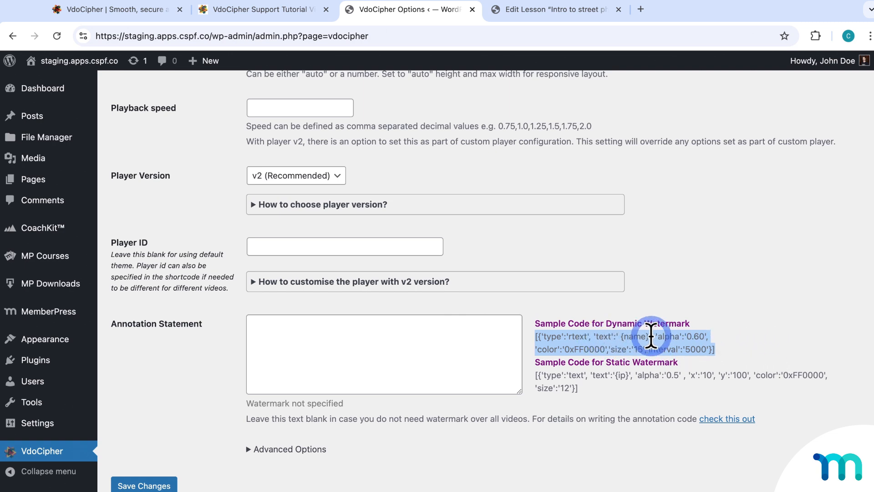
pyautogui.moveTo(649, 362)
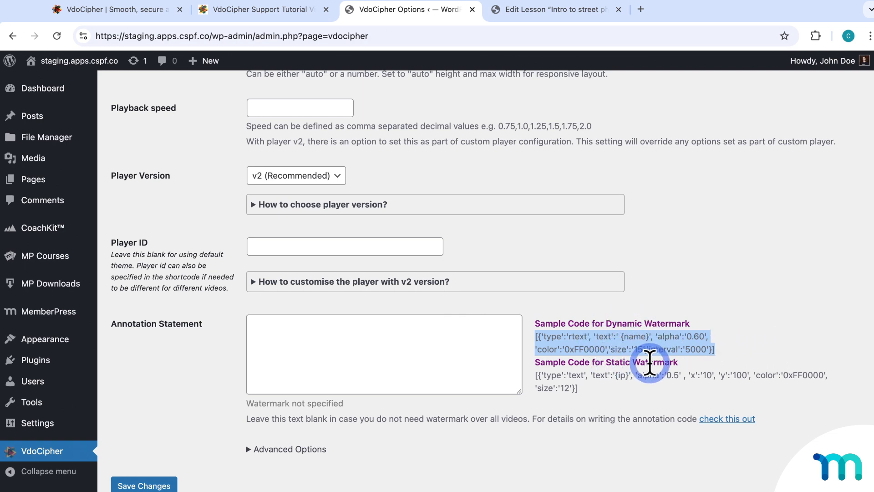
pyautogui.click(384, 355)
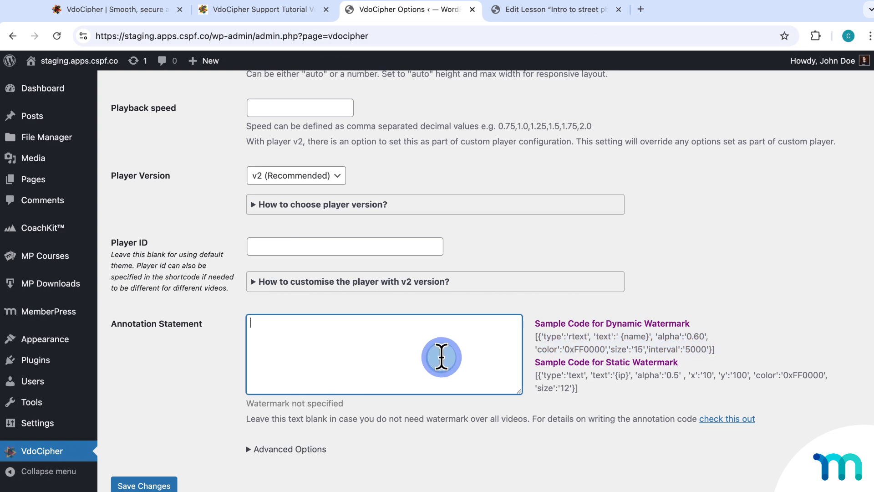
pyautogui.write("[{'type':'rtext', 'text':' {name}', 'alpha':'0.60', 'color':'0xFF0000','size':'15','interval':'5000'}]")
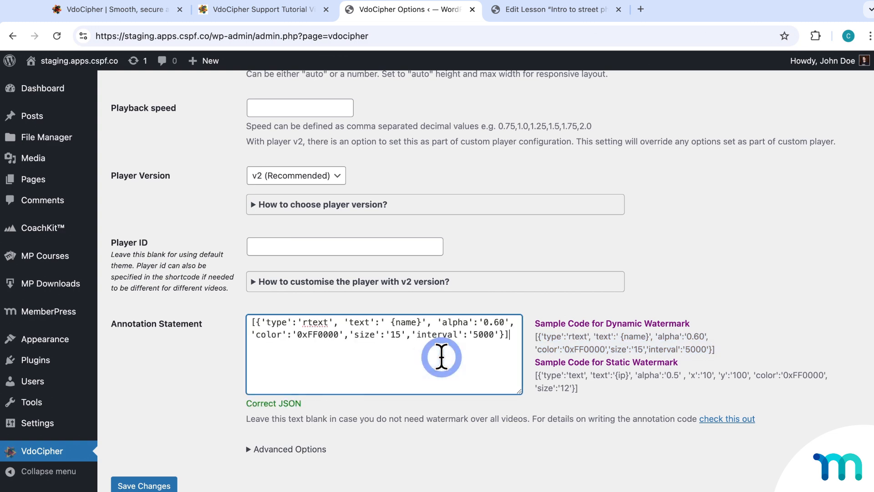
pyautogui.moveTo(420, 344)
pyautogui.write('32')
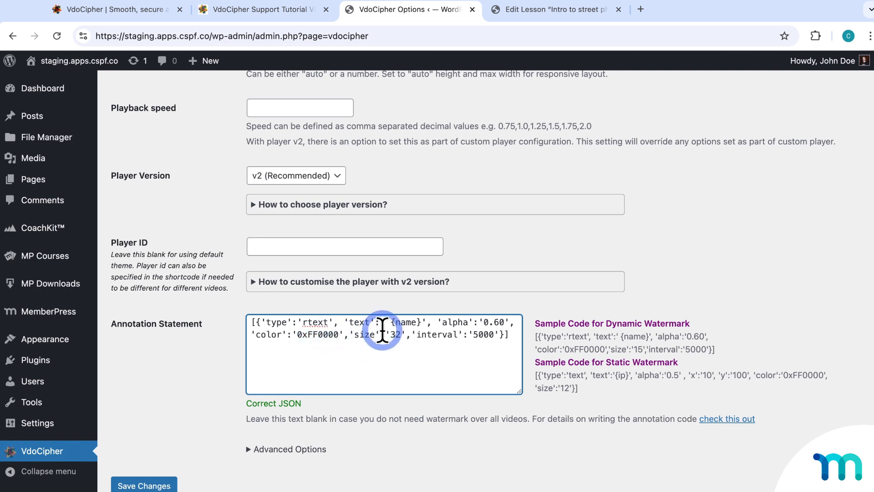
pyautogui.moveTo(421, 322)
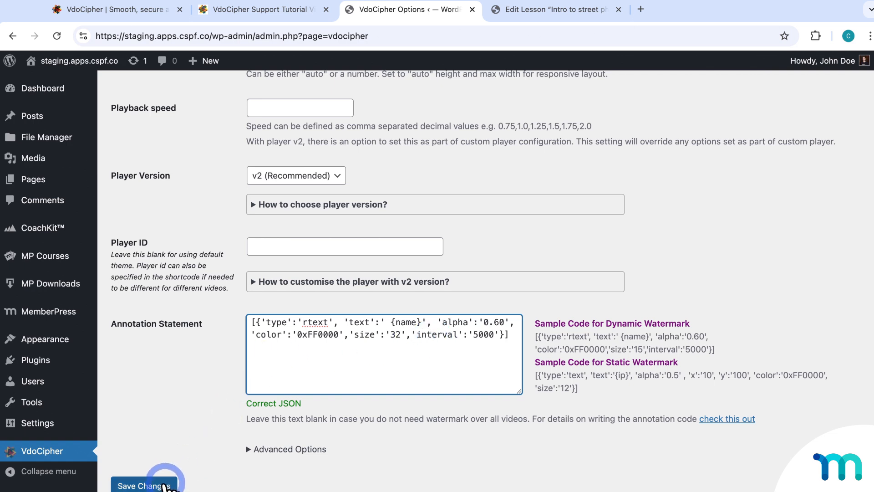
# Step: Save the VdoCipher watermark options with size 32 and return to the lesson editor
pyautogui.click(144, 485)
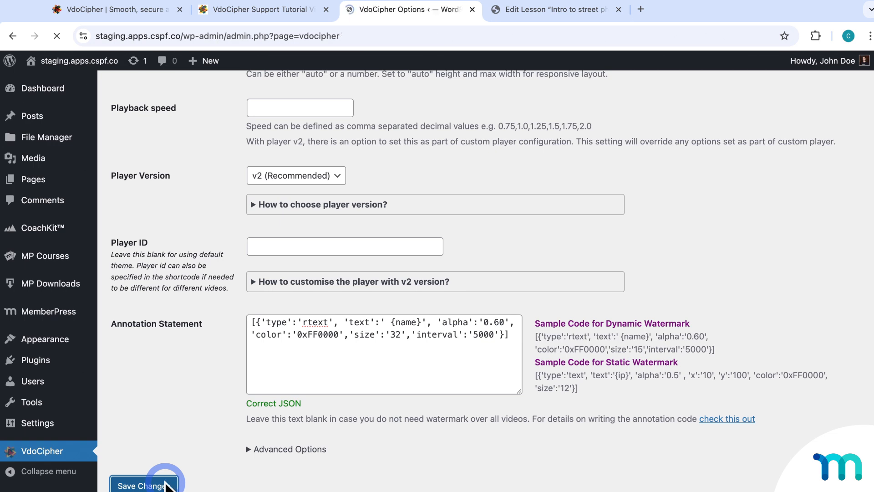
pyautogui.click(144, 484)
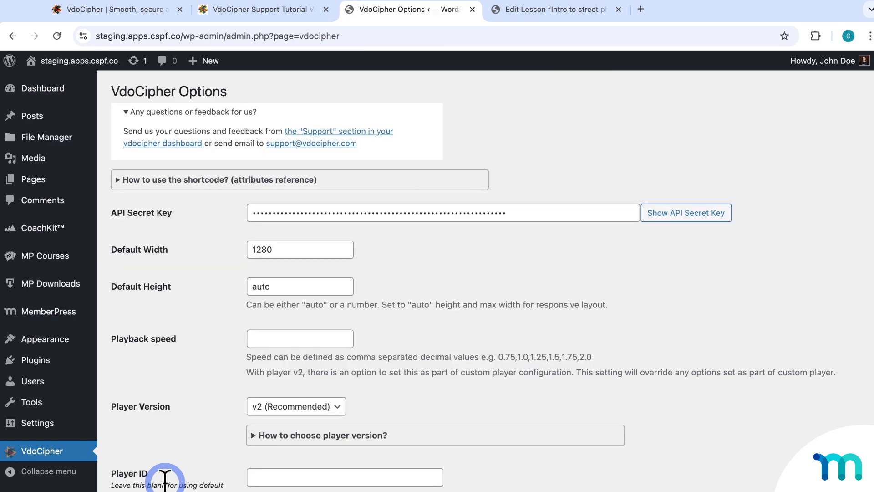
pyautogui.click(549, 9)
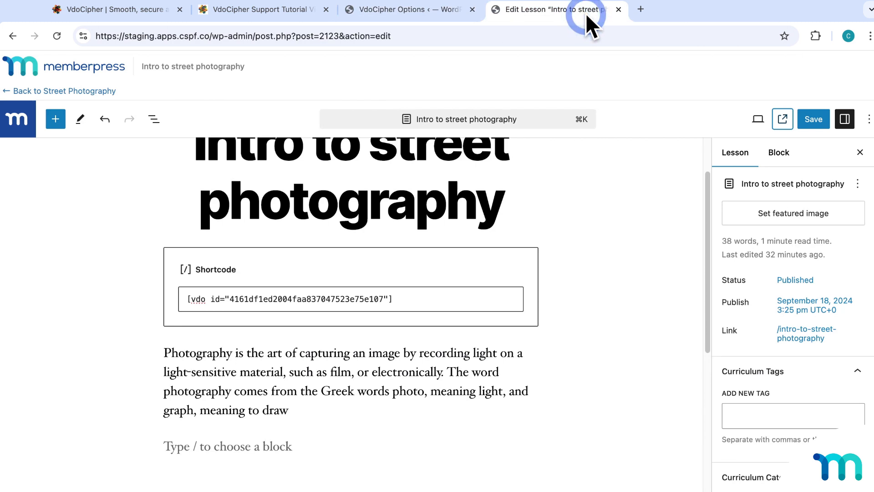
# Step: Play the live lesson video showing the red 'John Doe' name watermark, then close the preview tab
pyautogui.click(782, 118)
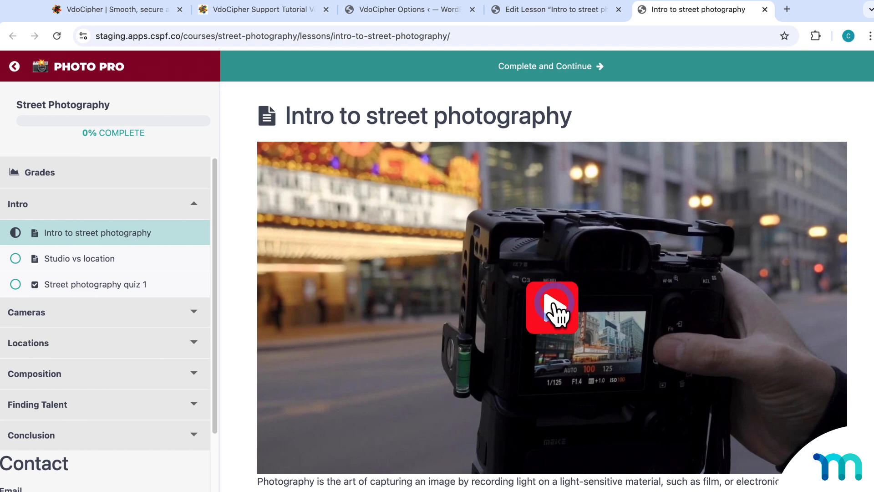
pyautogui.click(552, 307)
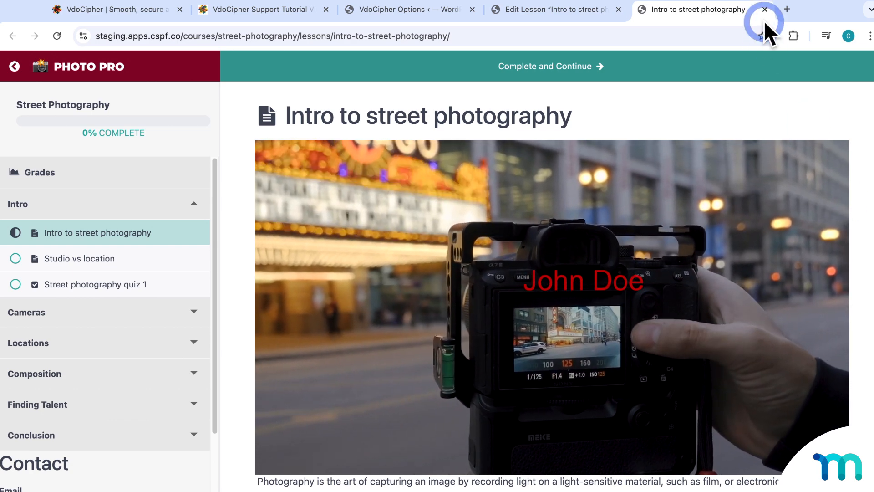
pyautogui.click(764, 9)
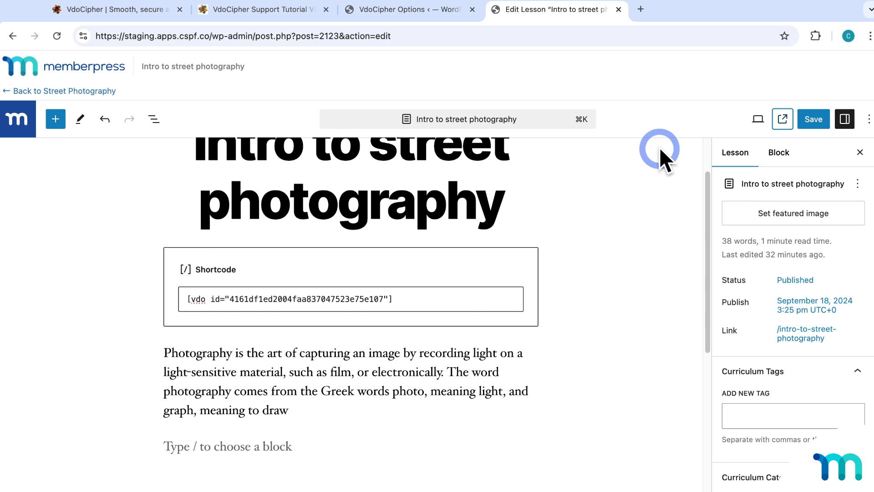
# Step: Replay the live lesson video to check the moving 'John Doe' watermark, then switch to the VdoCipher tab
pyautogui.click(783, 118)
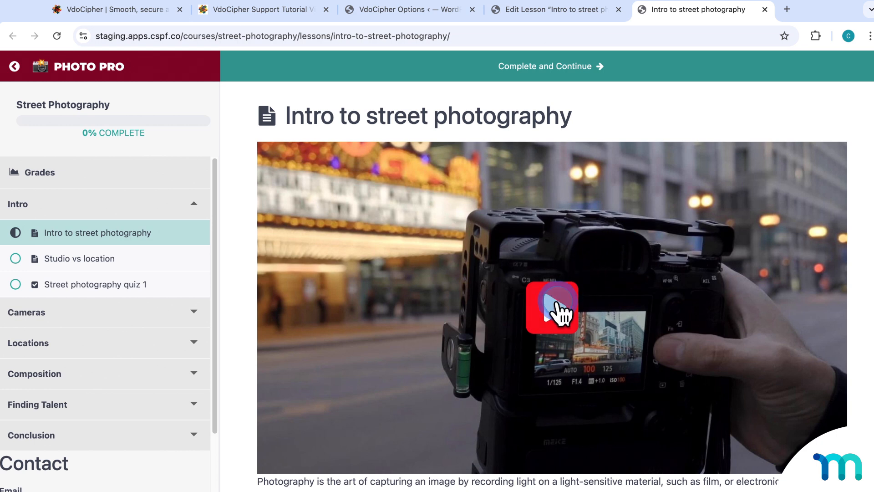
pyautogui.click(552, 309)
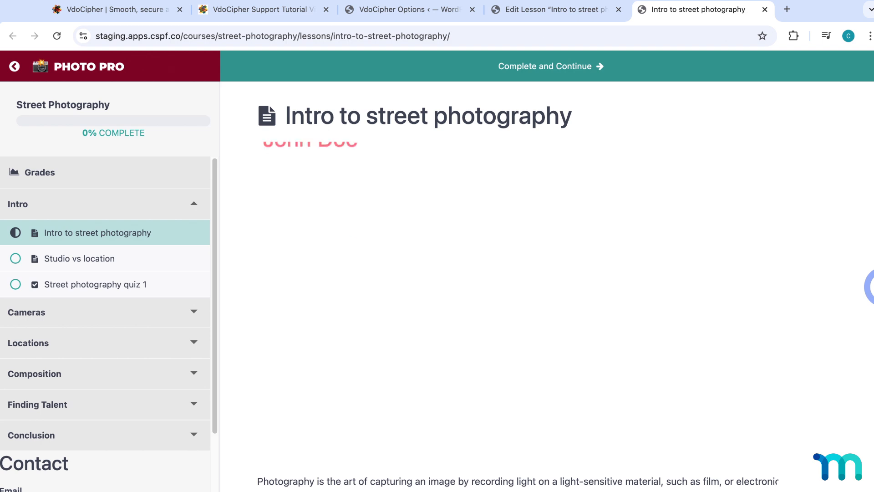
pyautogui.click(265, 66)
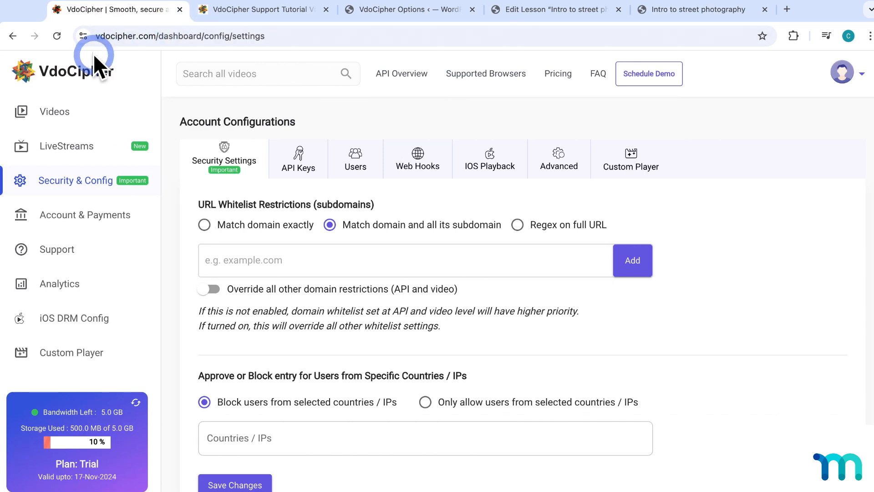
pyautogui.click(71, 71)
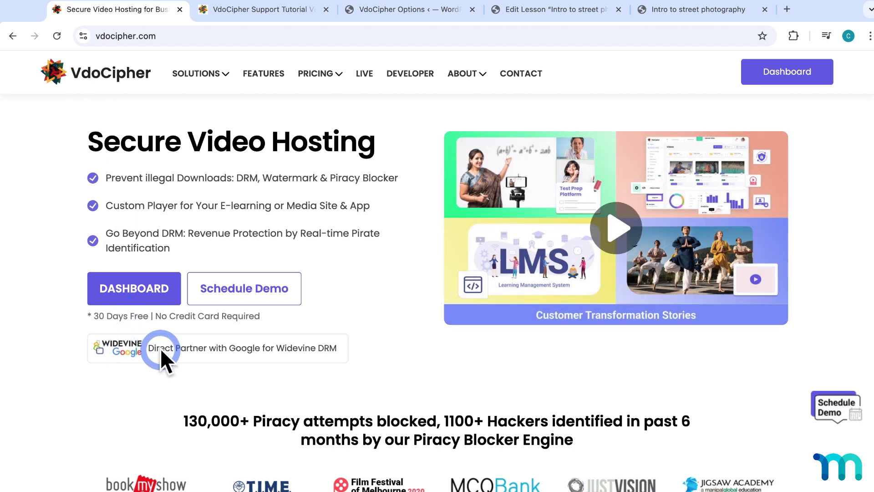
pyautogui.moveTo(162, 347); pyautogui.dragTo(352, 347)
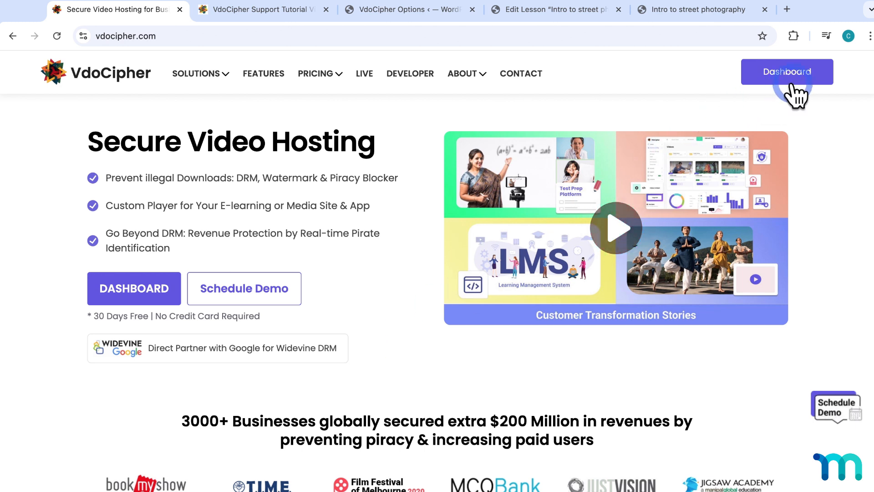
pyautogui.click(787, 71)
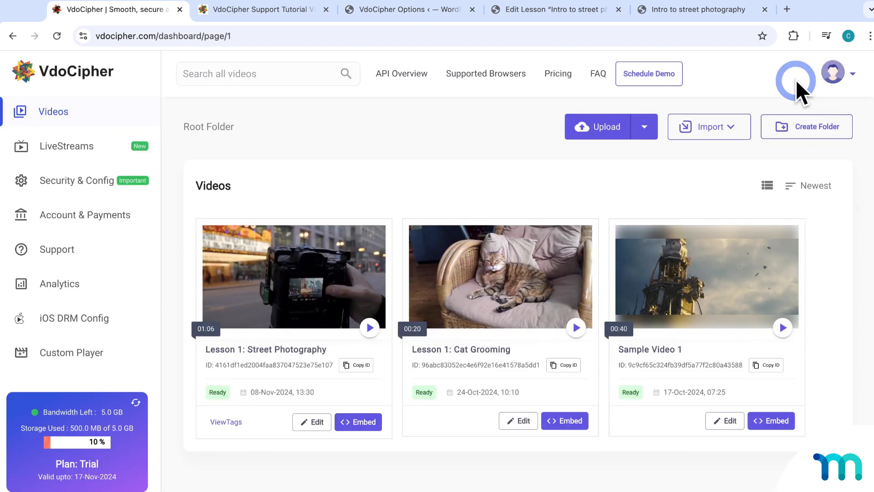
pyautogui.click(76, 180)
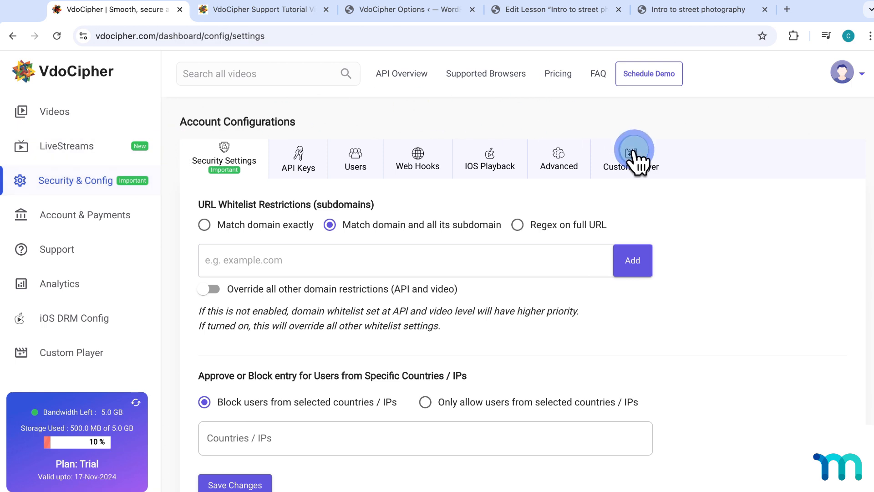
# Step: Review the Add Custom Player options, toggling hide progress bar, alongside saved players Player 2 and Untitled8fa5
pyautogui.click(630, 158)
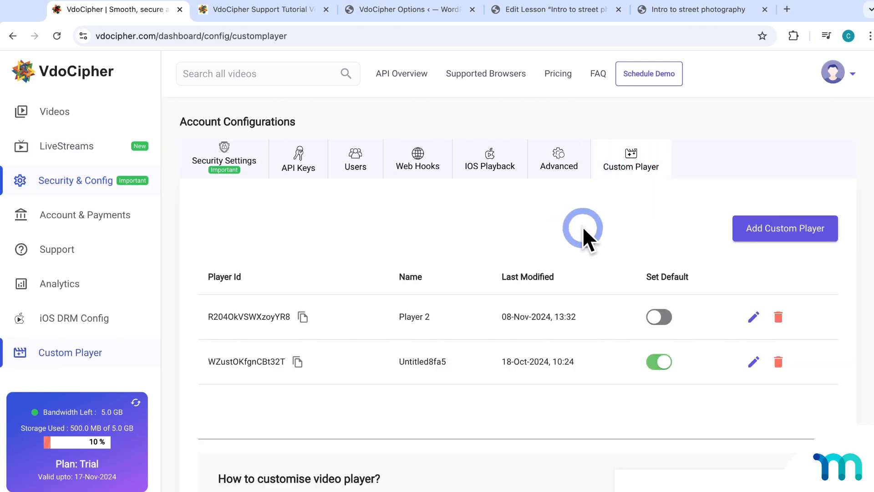
pyautogui.moveTo(565, 302)
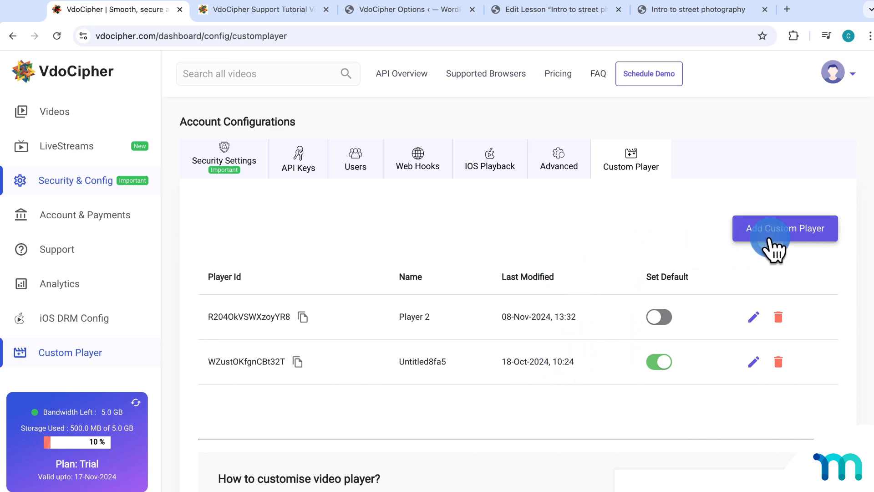
pyautogui.click(784, 227)
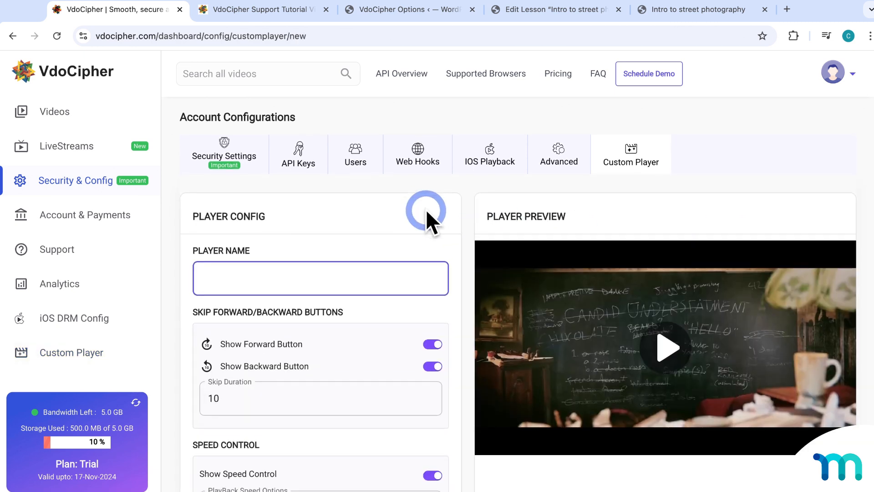
pyautogui.scroll(-3)
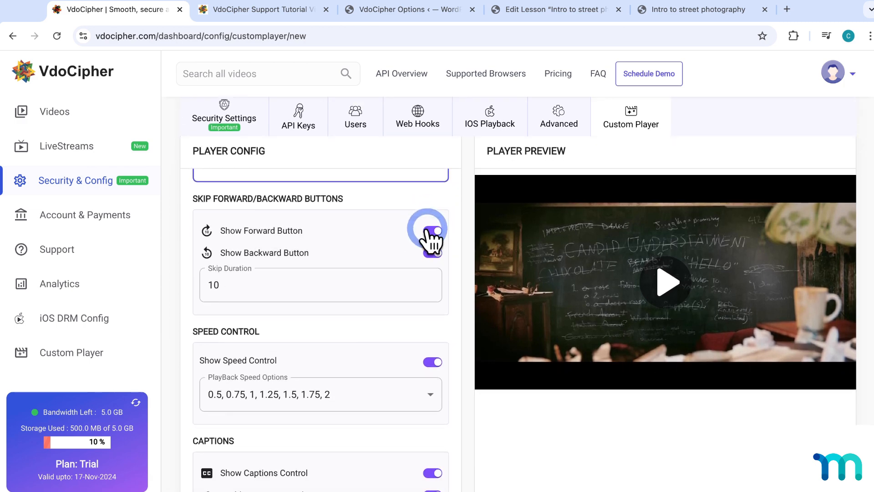
pyautogui.scroll(-3)
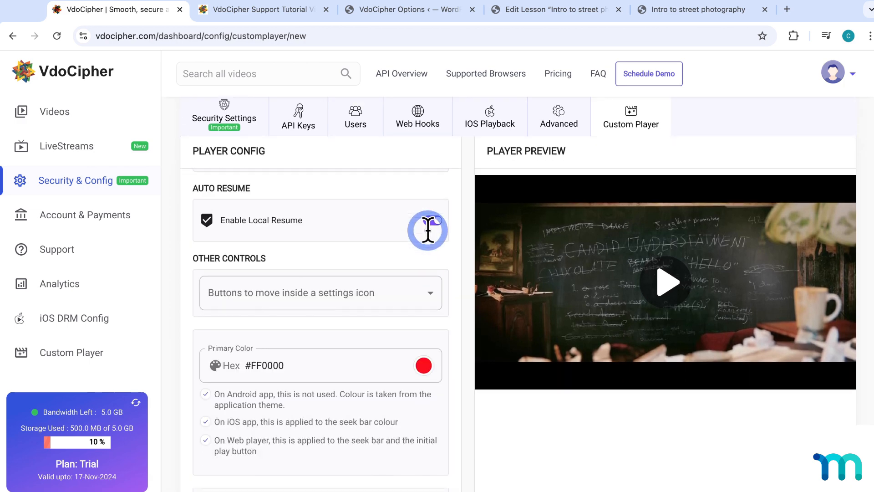
pyautogui.scroll(-3)
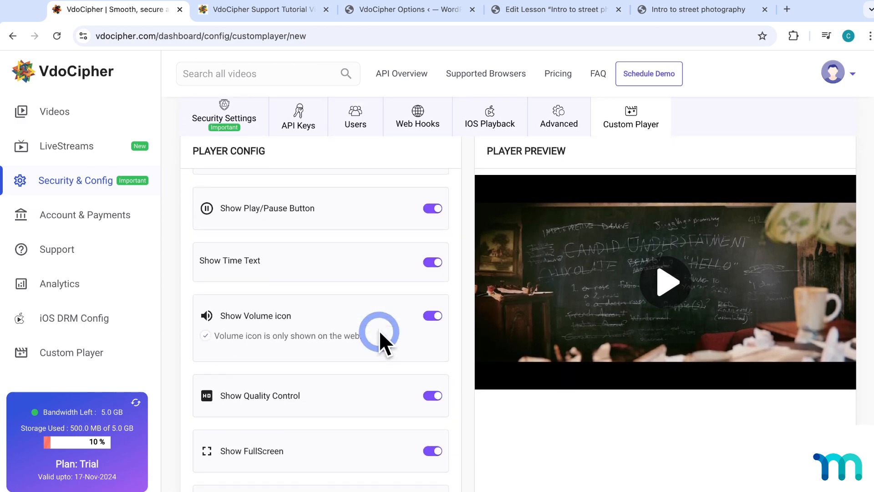
pyautogui.scroll(-3)
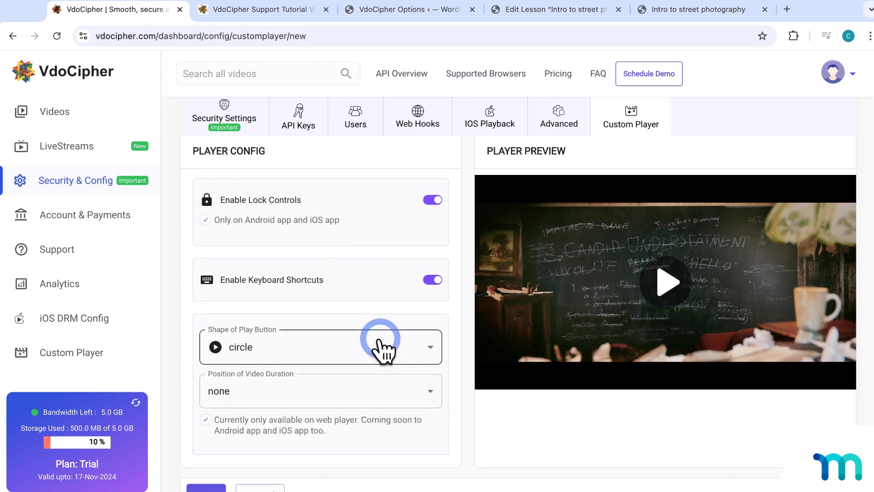
pyautogui.scroll(-3)
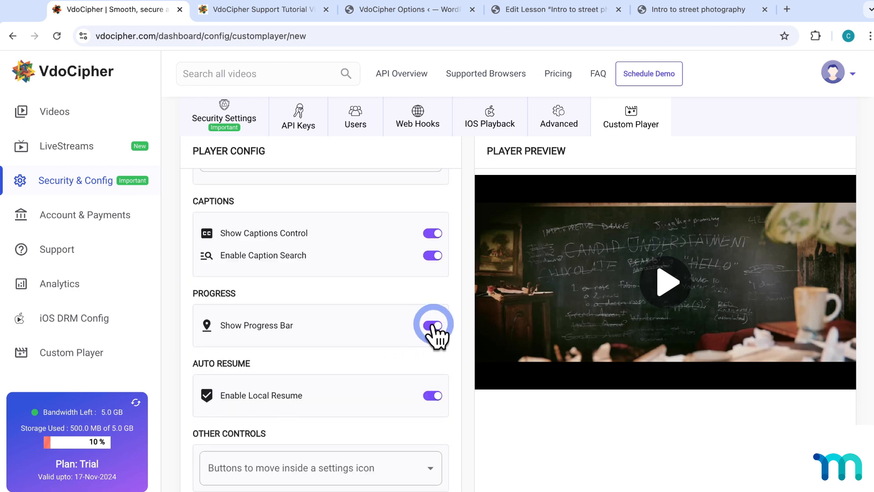
pyautogui.click(432, 325)
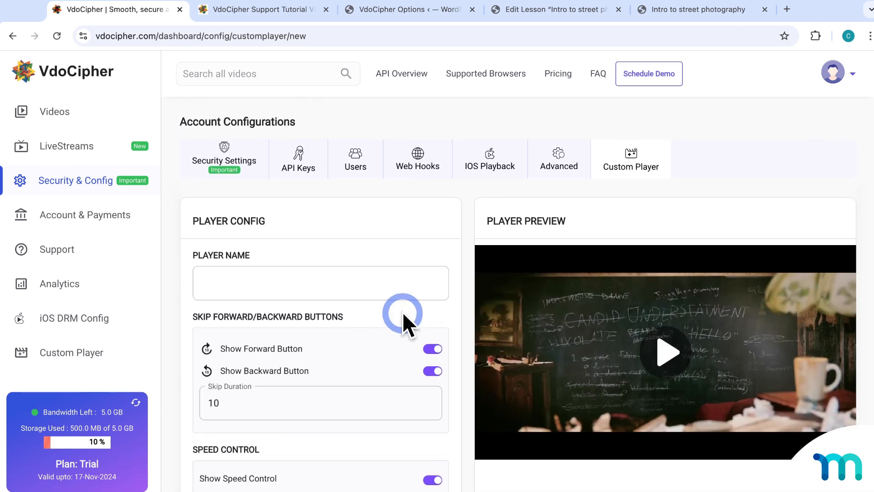
pyautogui.scroll(-3)
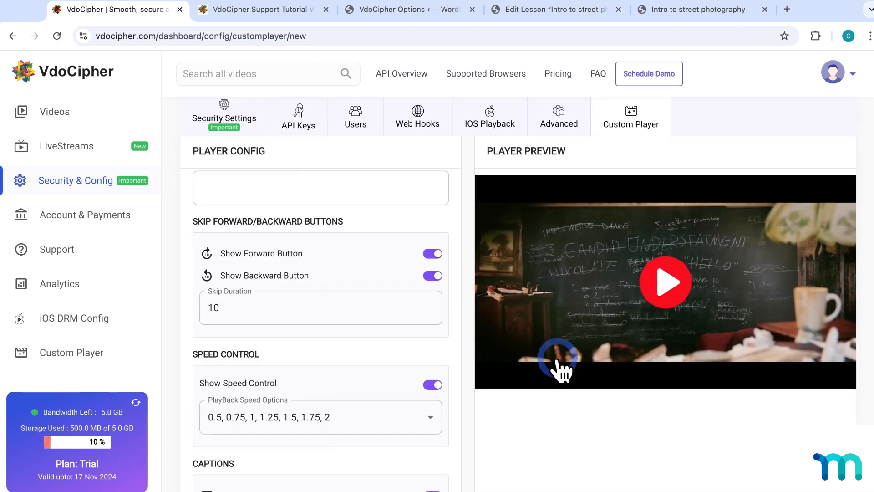
pyautogui.scroll(-3)
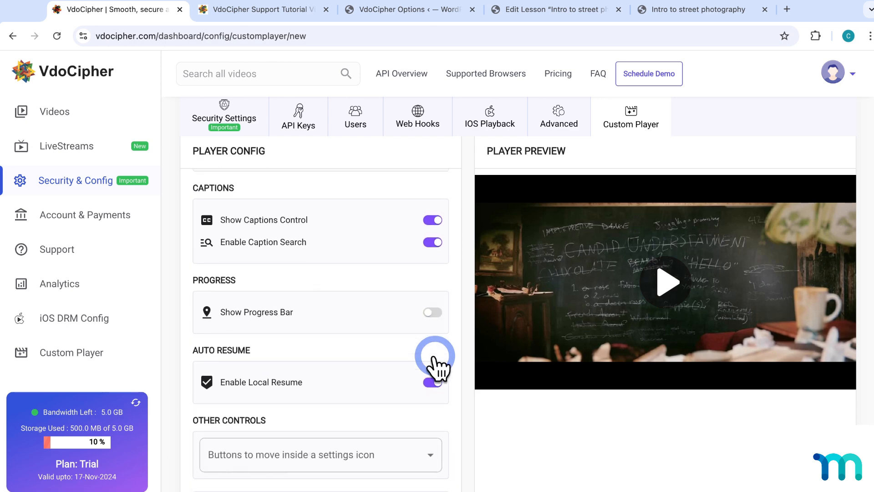
pyautogui.scroll(-3)
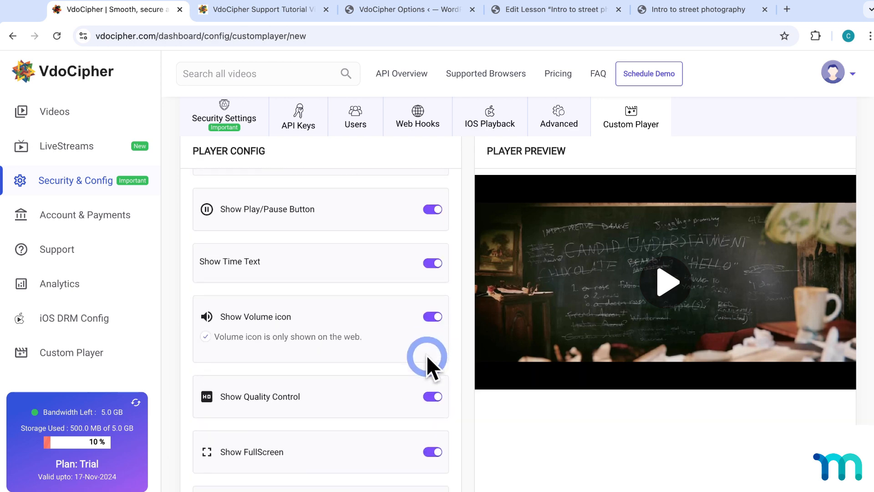
pyautogui.scroll(-3)
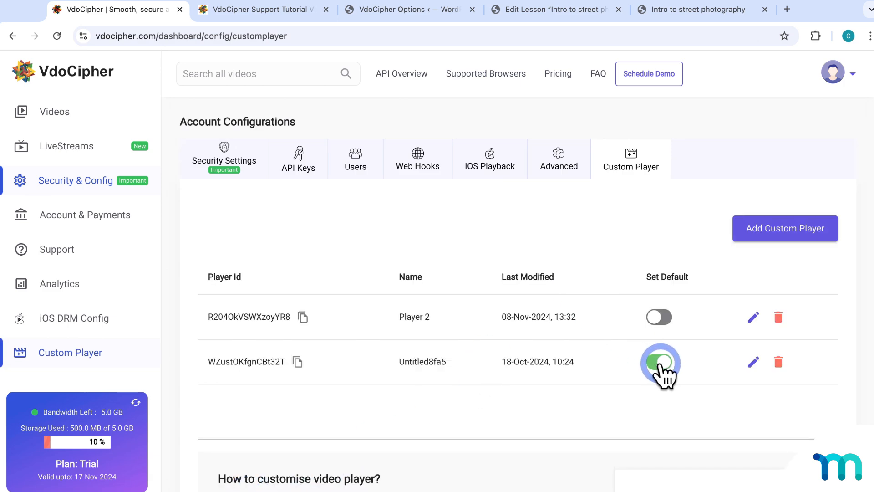
# Step: Return to the Videos dashboard via the VdoCipher logo and go to the Support page
pyautogui.click(659, 362)
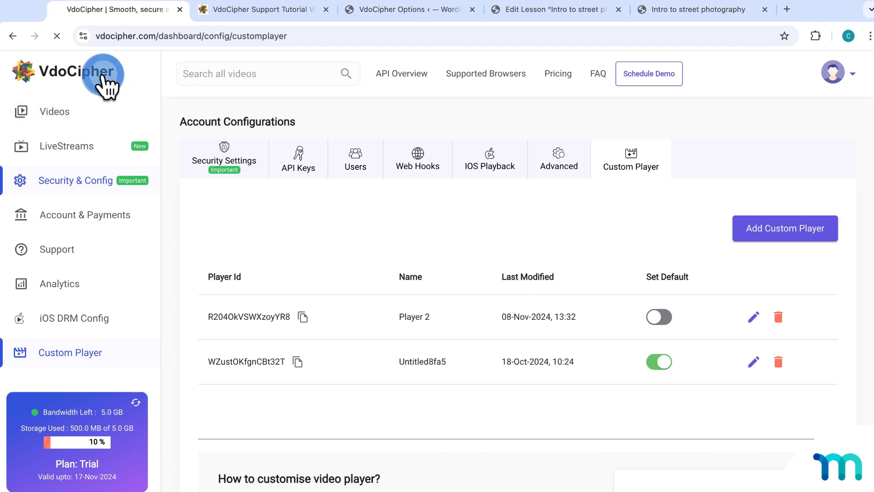
pyautogui.click(98, 78)
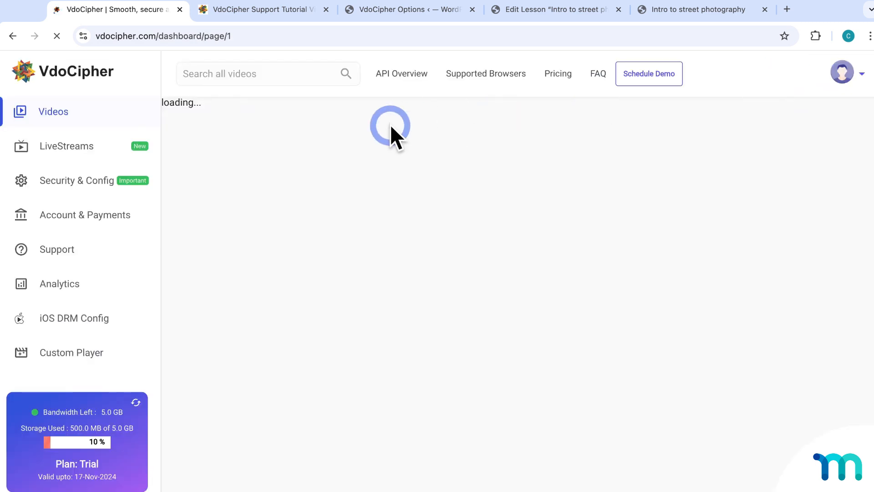
pyautogui.click(56, 249)
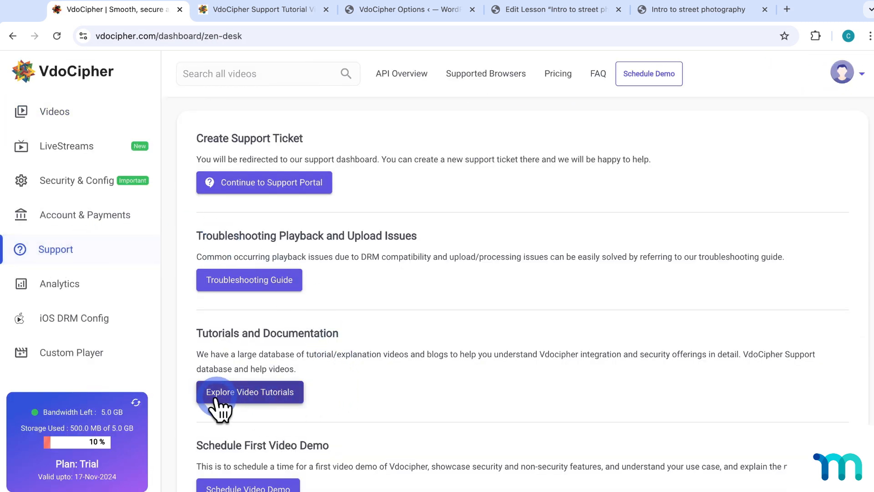
pyautogui.moveTo(410, 353)
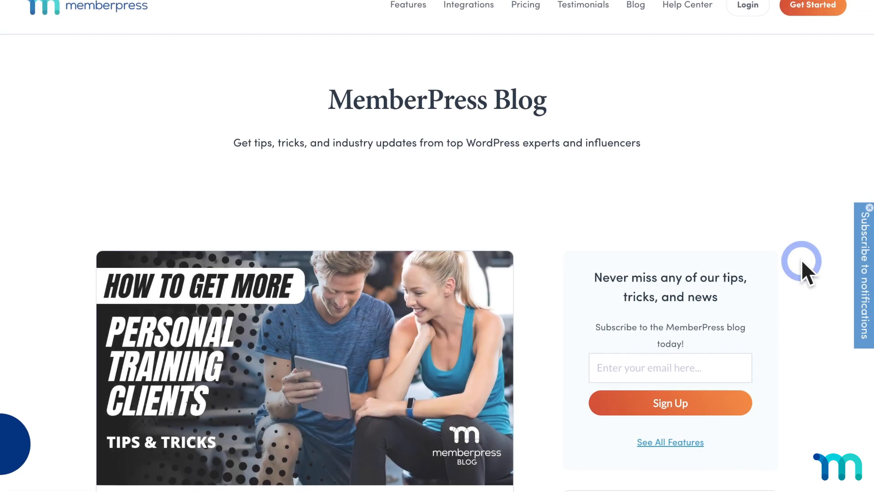
pyautogui.scroll(-3)
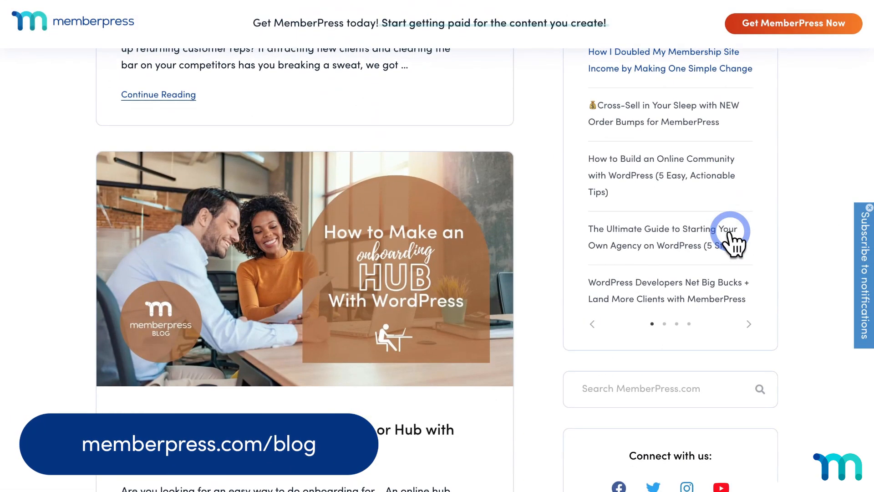
pyautogui.scroll(-3)
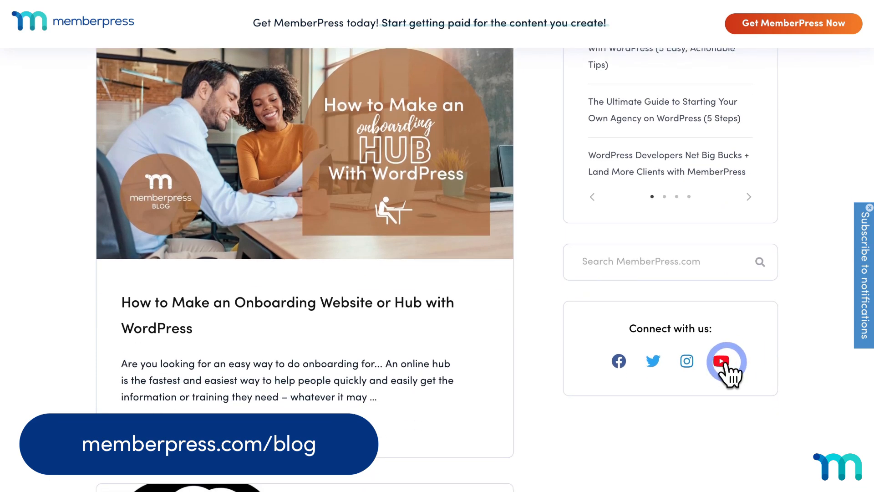